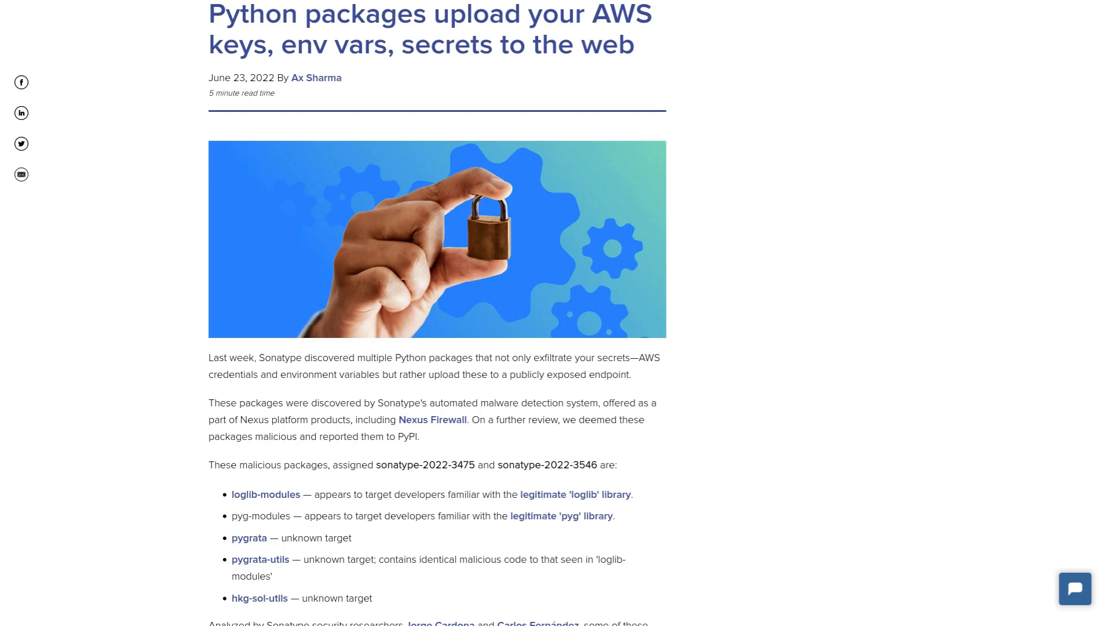
# Step: Open the pygrata package's PyPI page from the article's malicious package list
pyautogui.click(249, 538)
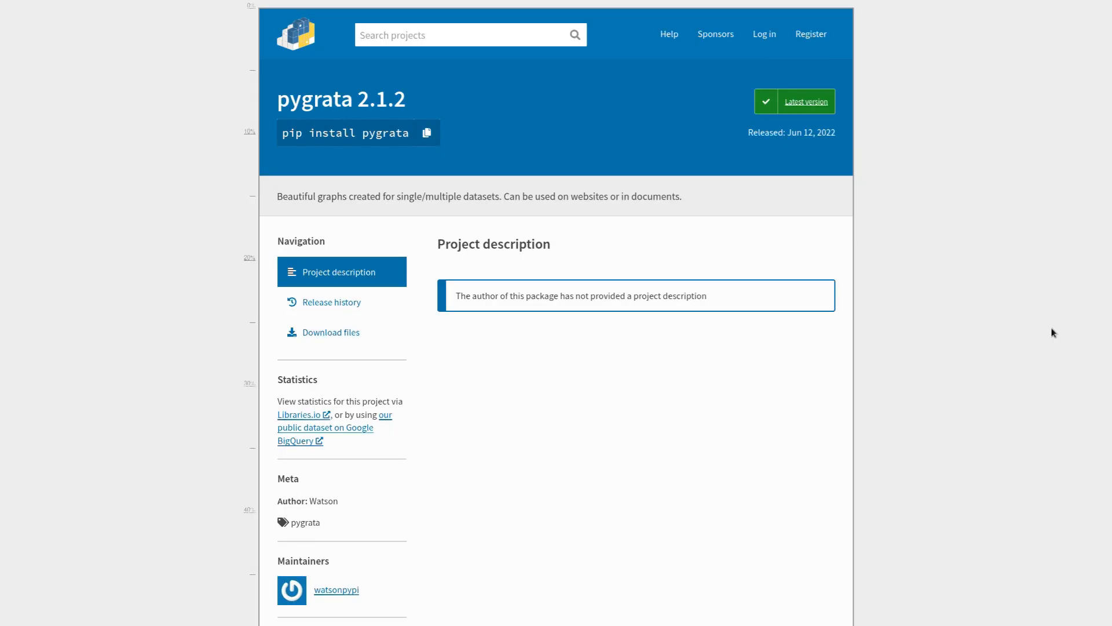
# Step: View the yanked loglib-modules 1.0.8 PyPI page and select 'loglib' in its title
pyautogui.click(331, 301)
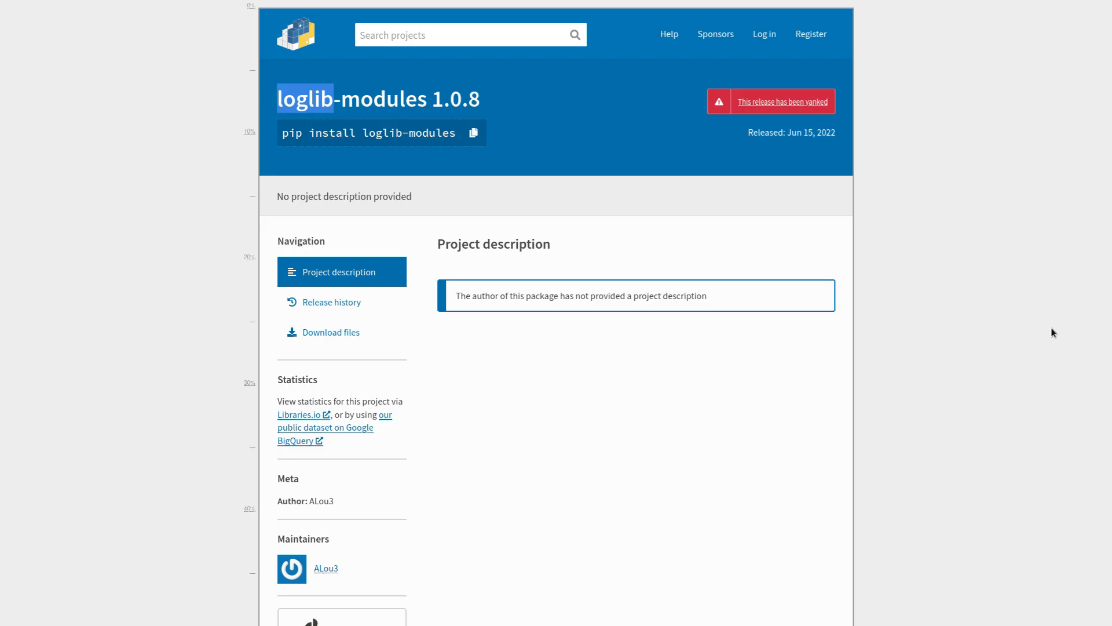
pyautogui.moveTo(1020, 329)
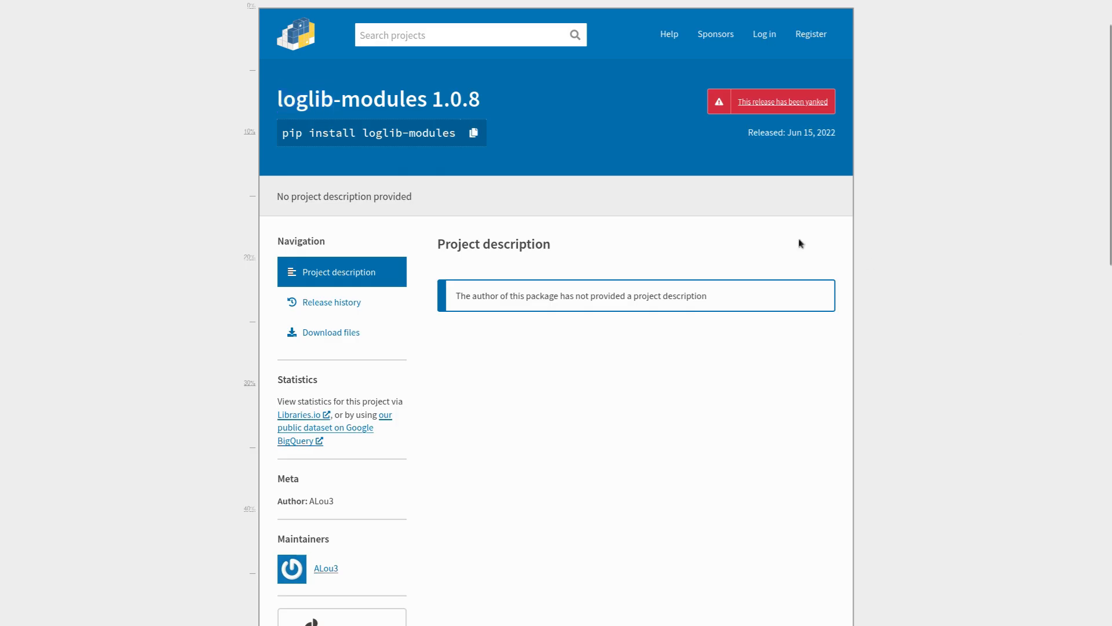
pyautogui.doubleClick(304, 99)
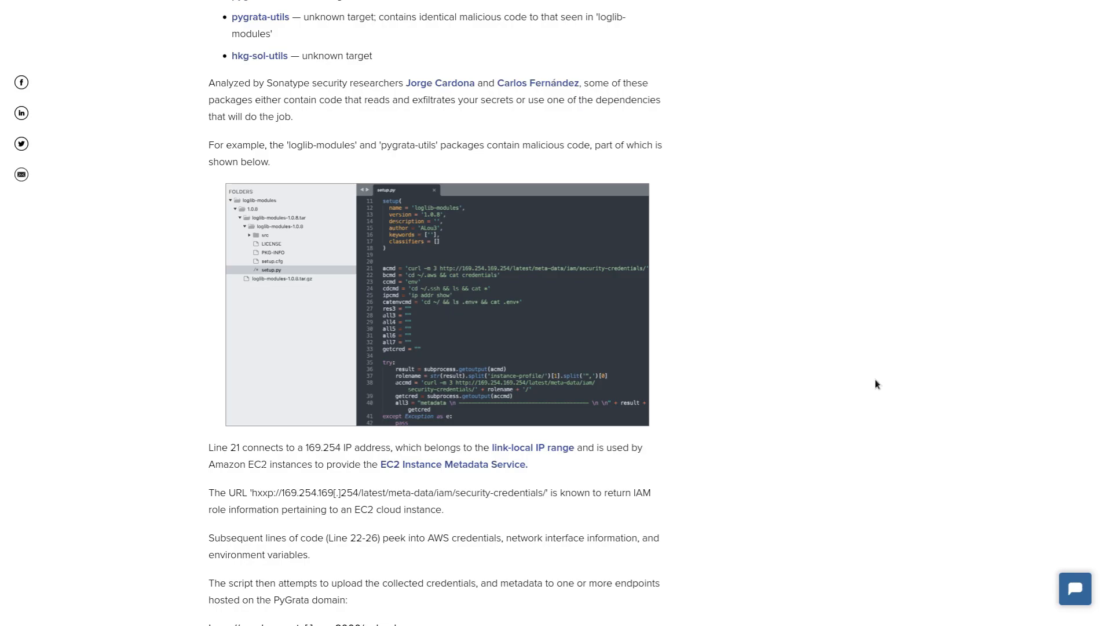
# Step: Open the loglib-modules setup.py screenshot full-size to read its credential-harvesting commands
pyautogui.click(436, 304)
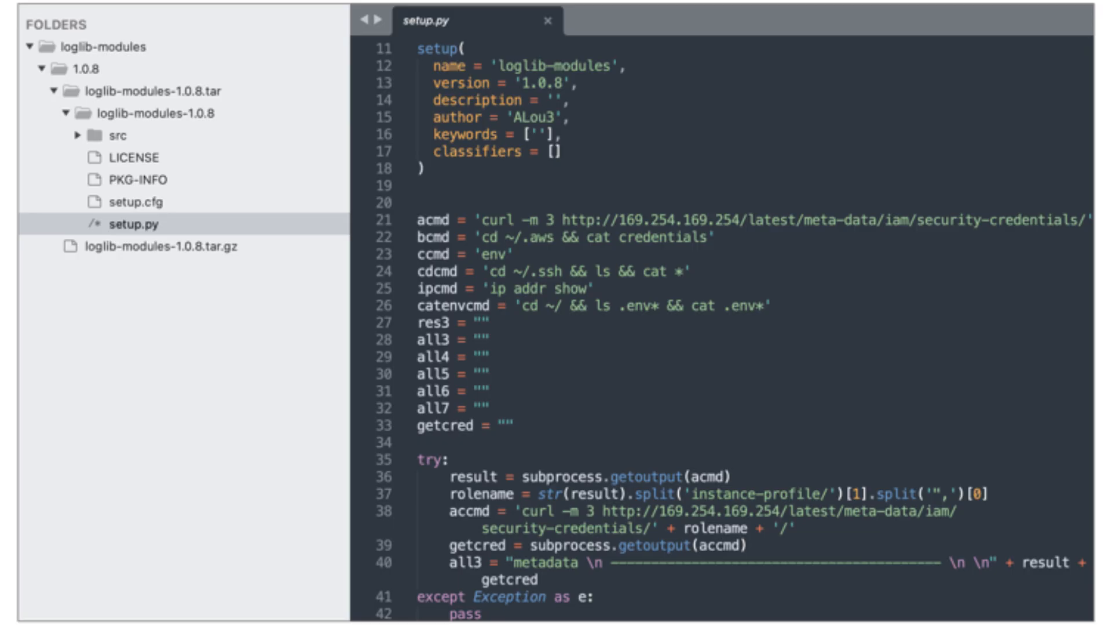
pyautogui.scroll(-3)
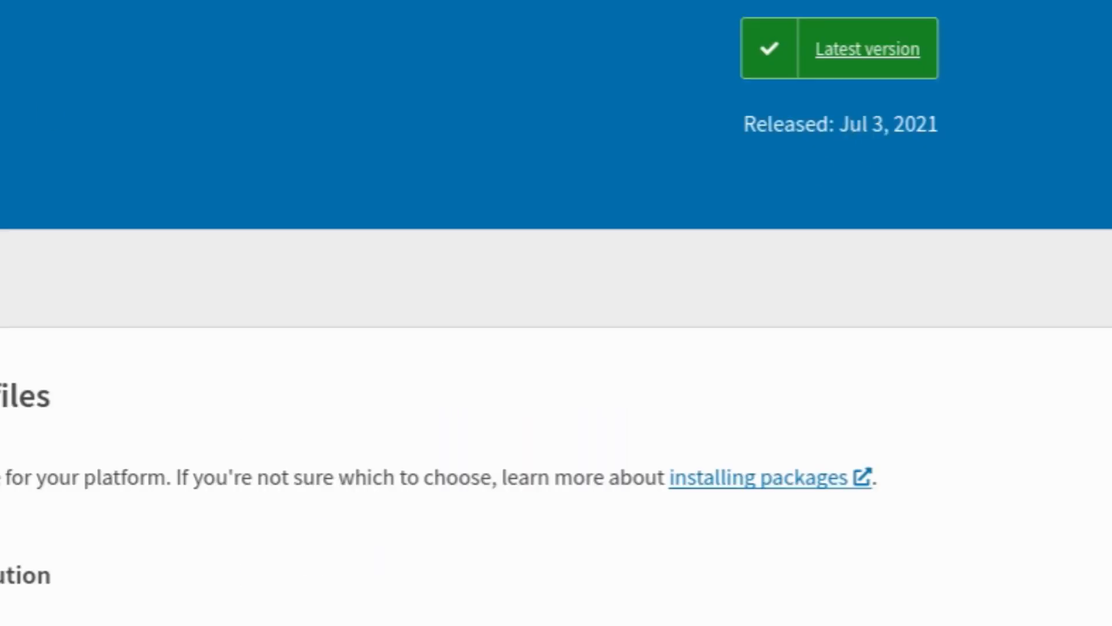
pyautogui.moveTo(883, 123)
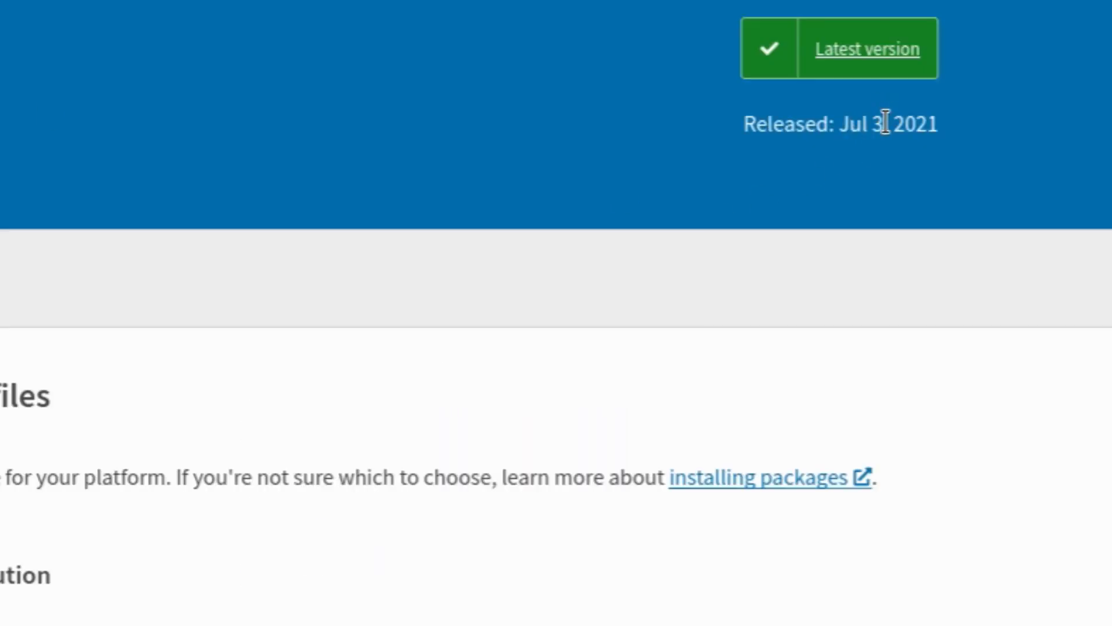
pyautogui.moveTo(902, 155)
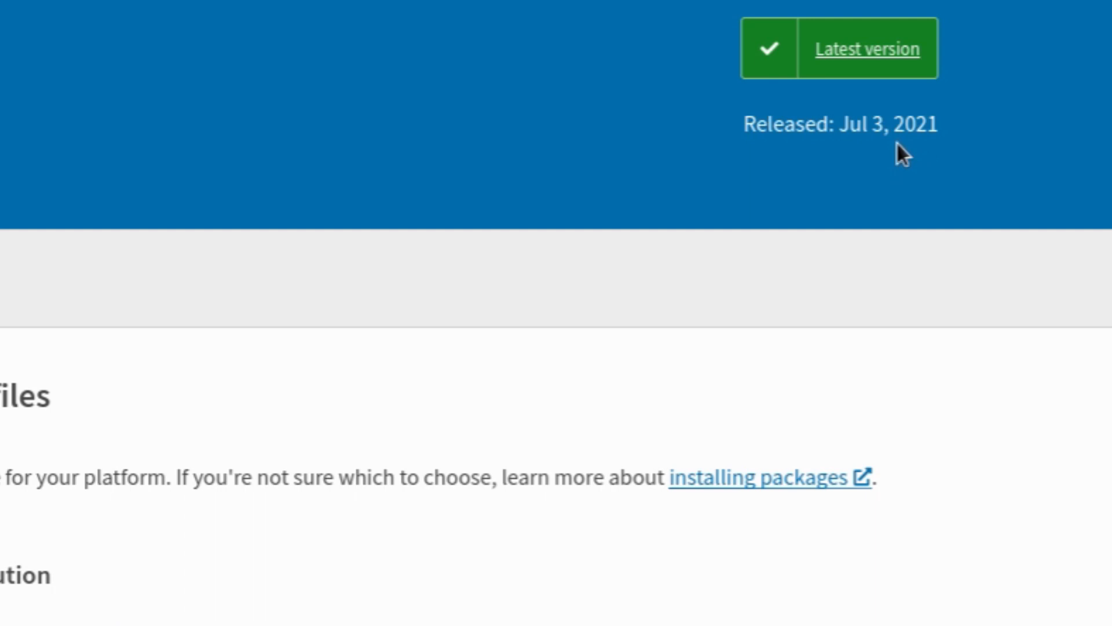
pyautogui.moveTo(907, 170)
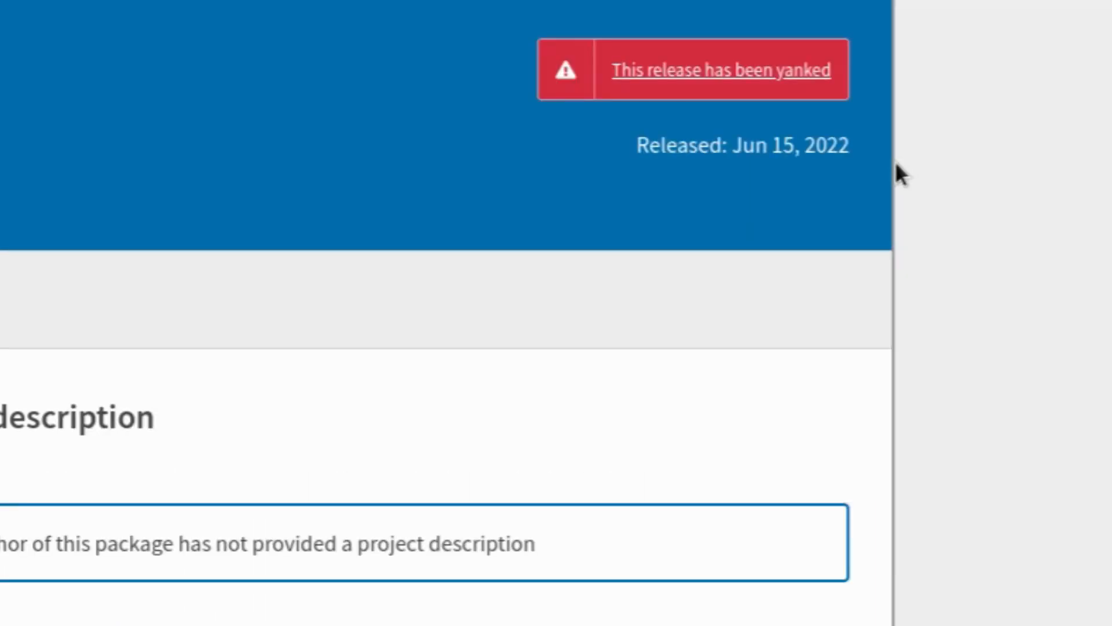
pyautogui.moveTo(761, 146)
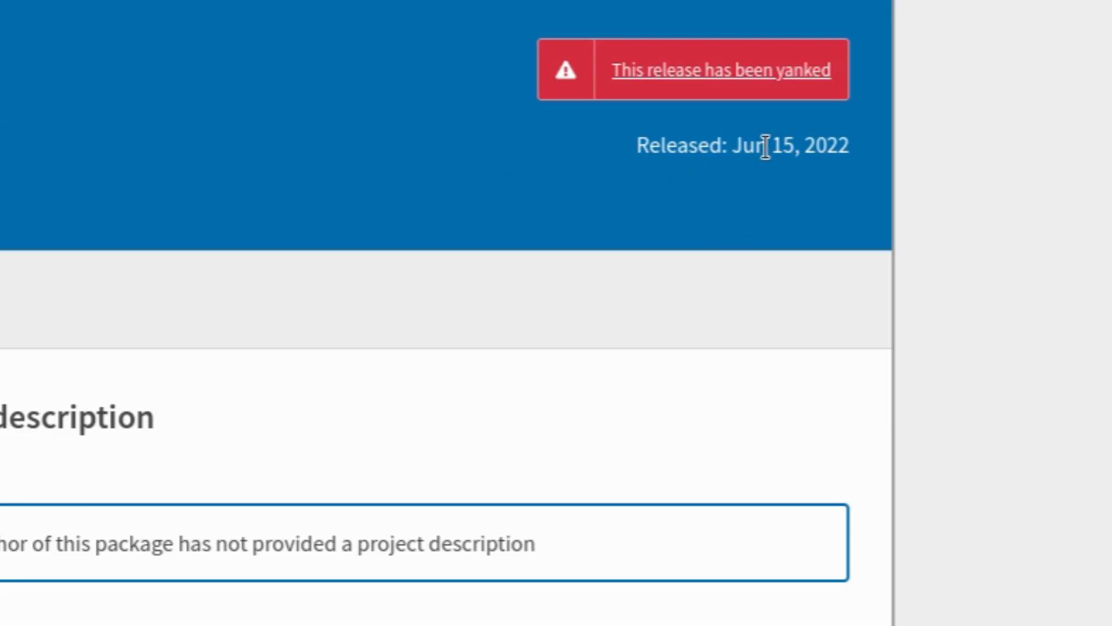
pyautogui.moveTo(784, 184)
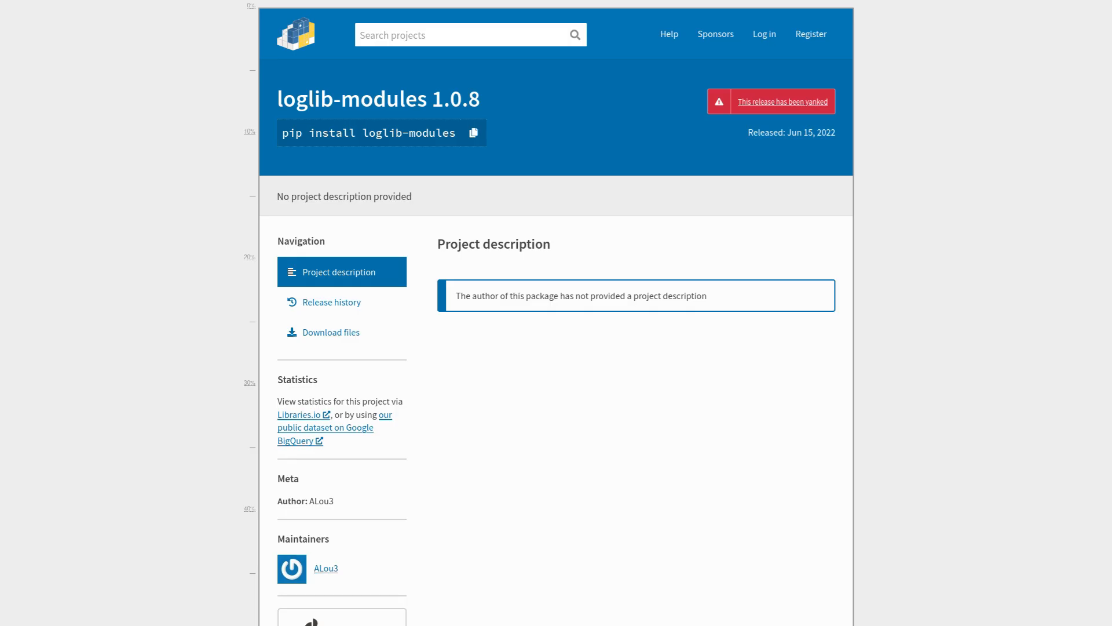
pyautogui.moveTo(831, 274)
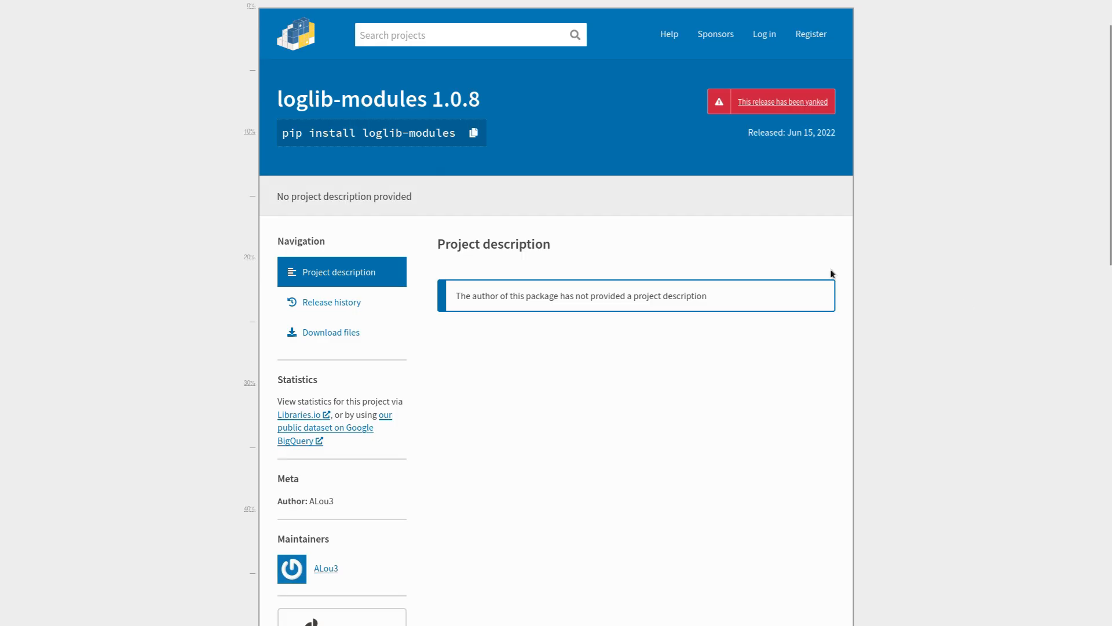
pyautogui.moveTo(940, 225)
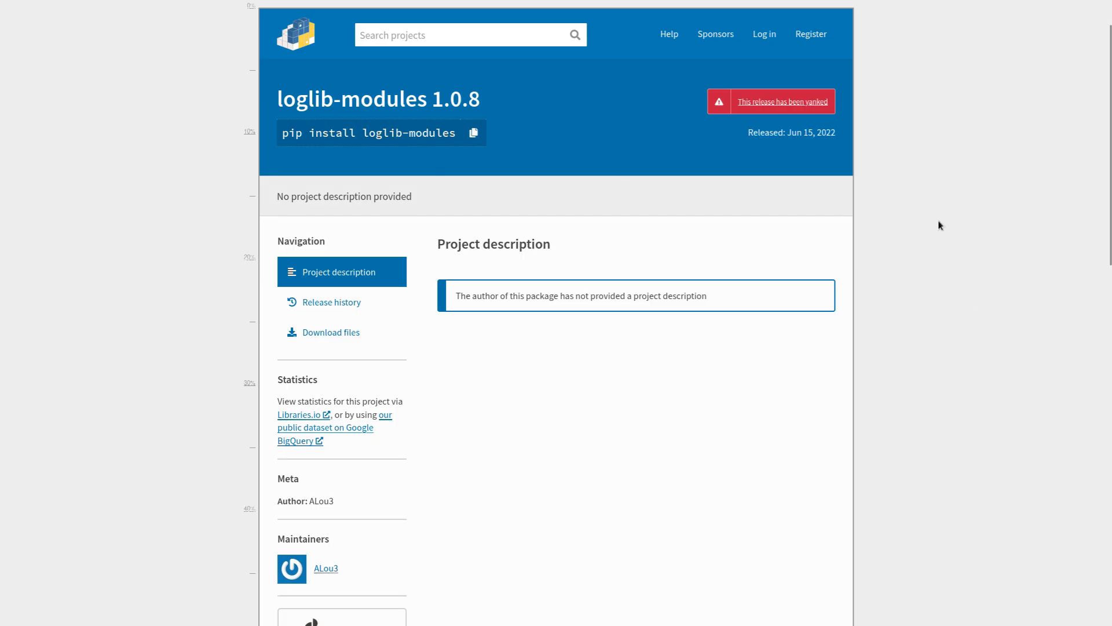
pyautogui.moveTo(936, 270)
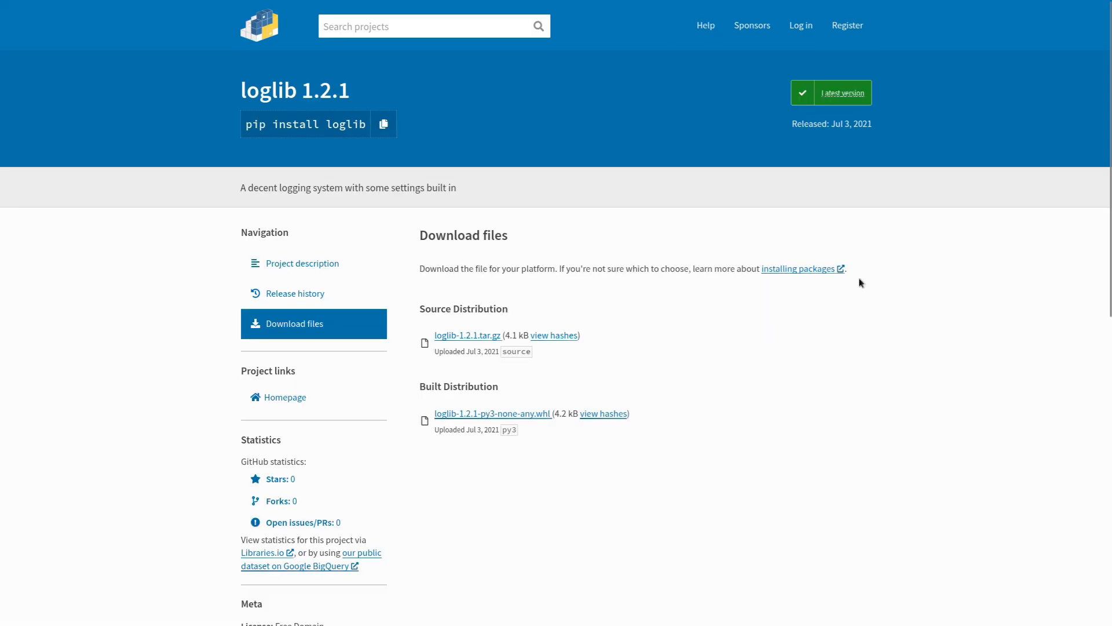
pyautogui.moveTo(284, 398)
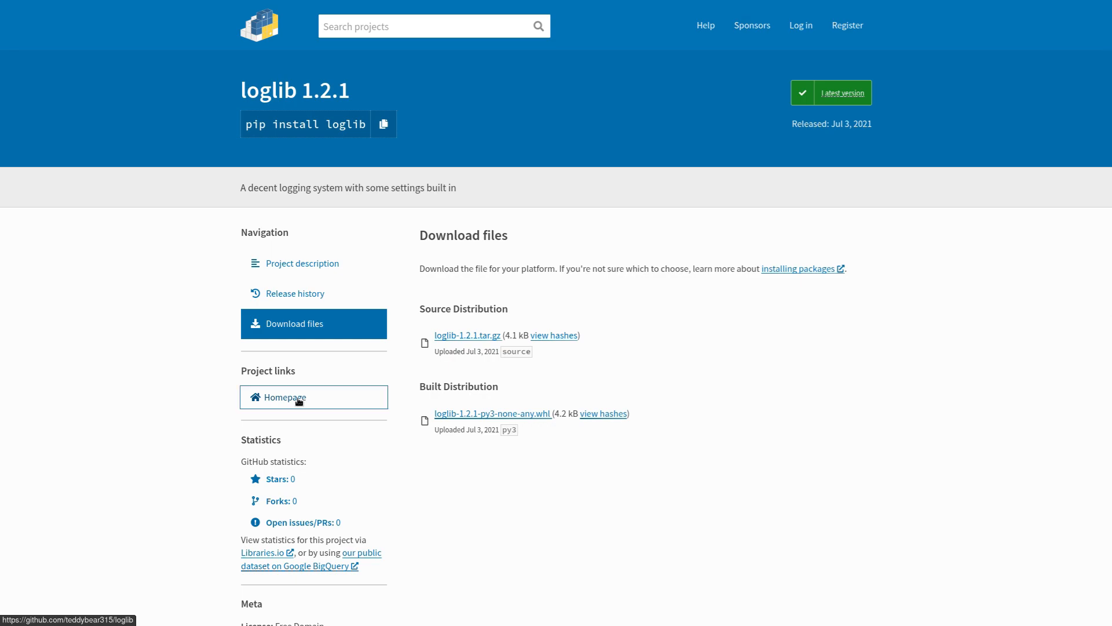
# Step: Follow the loglib Homepage link to teddybear315/loglib on GitHub and browse its README
pyautogui.click(283, 398)
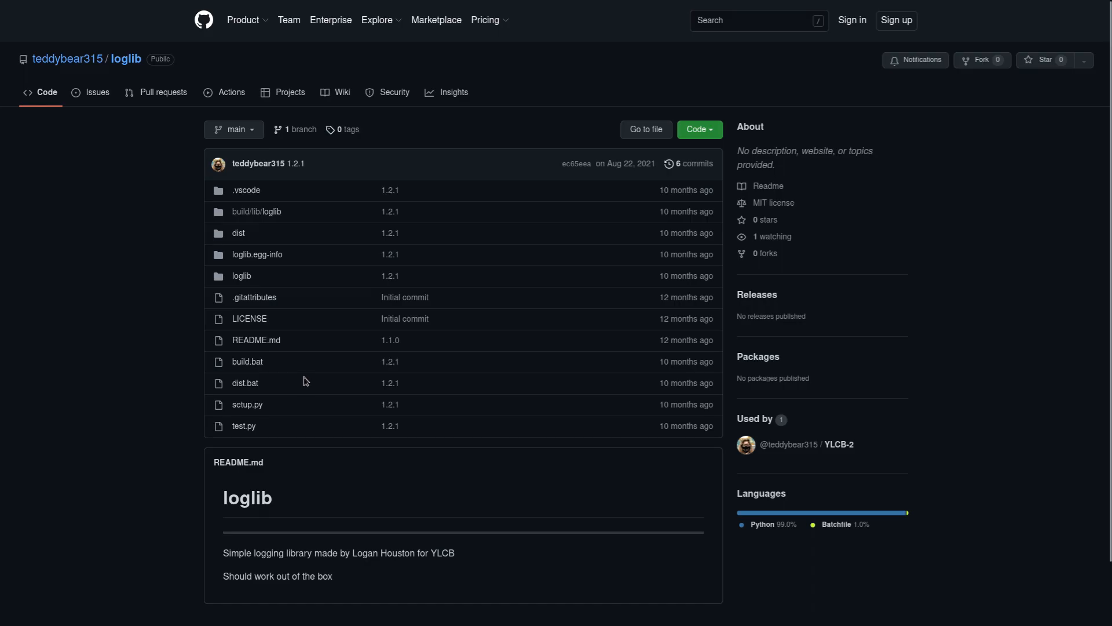
pyautogui.scroll(-3)
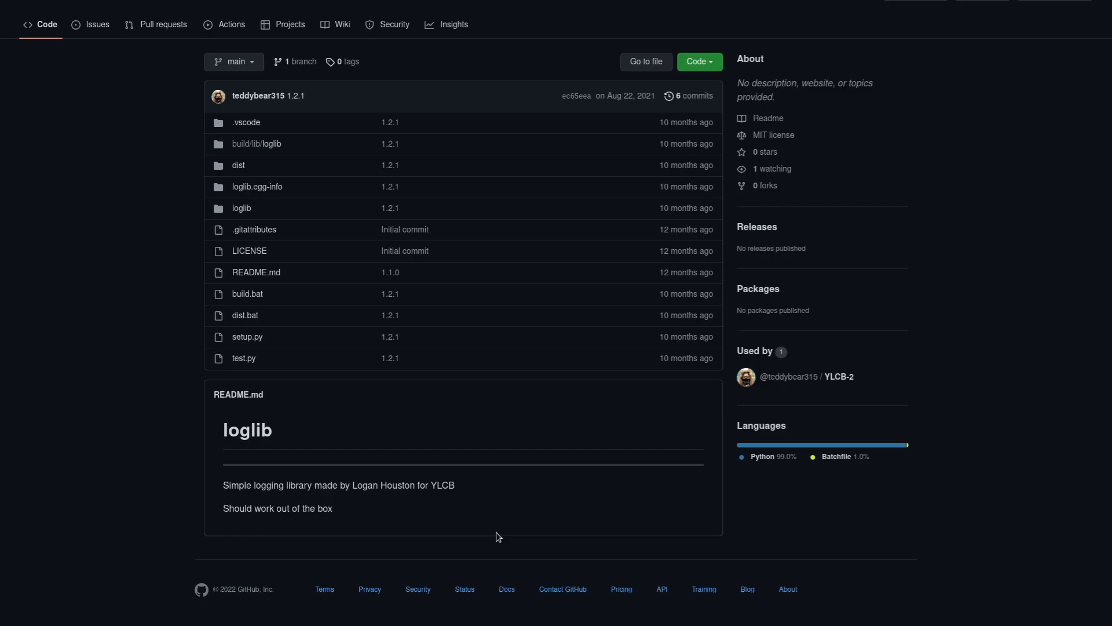
pyautogui.scroll(3)
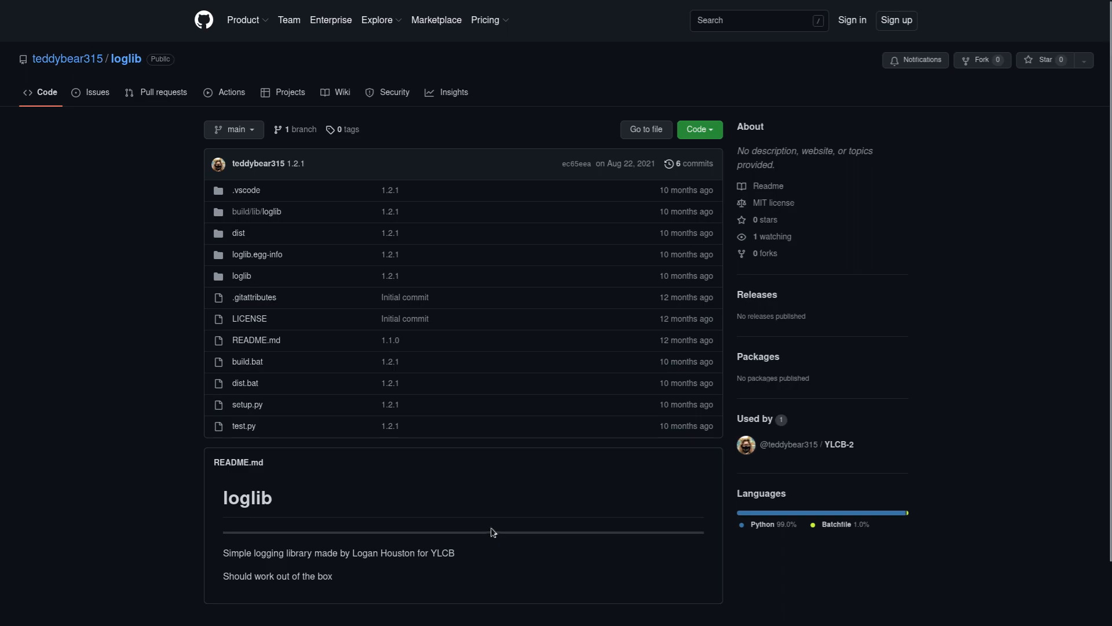
pyautogui.moveTo(475, 512)
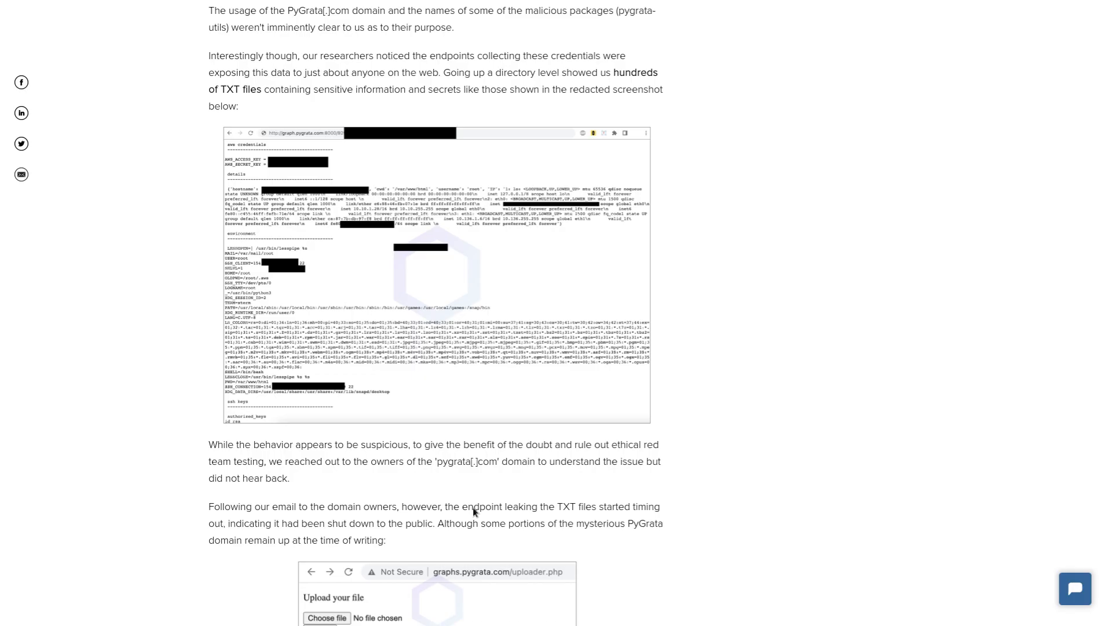
# Step: Scroll the Sonatype article to the PyGrata endpoint's redacted TXT files screenshot
pyautogui.scroll(3)
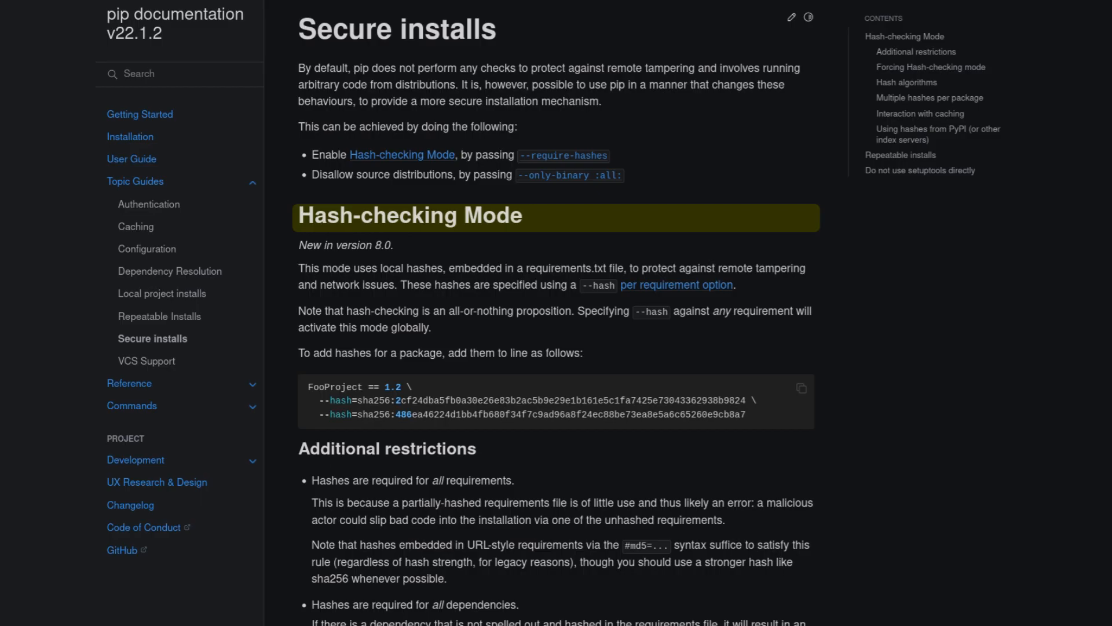
# Step: Read pip's Hash-checking Mode section, then move to the ossillate-inc/packj GitHub repo
pyautogui.scroll(-3)
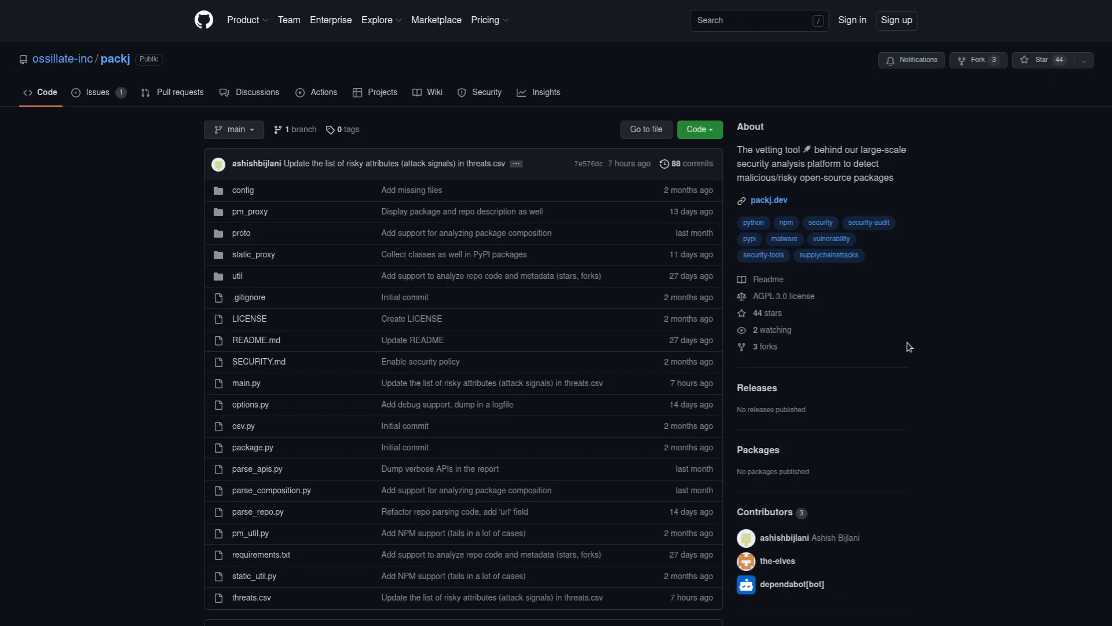
pyautogui.moveTo(114, 59)
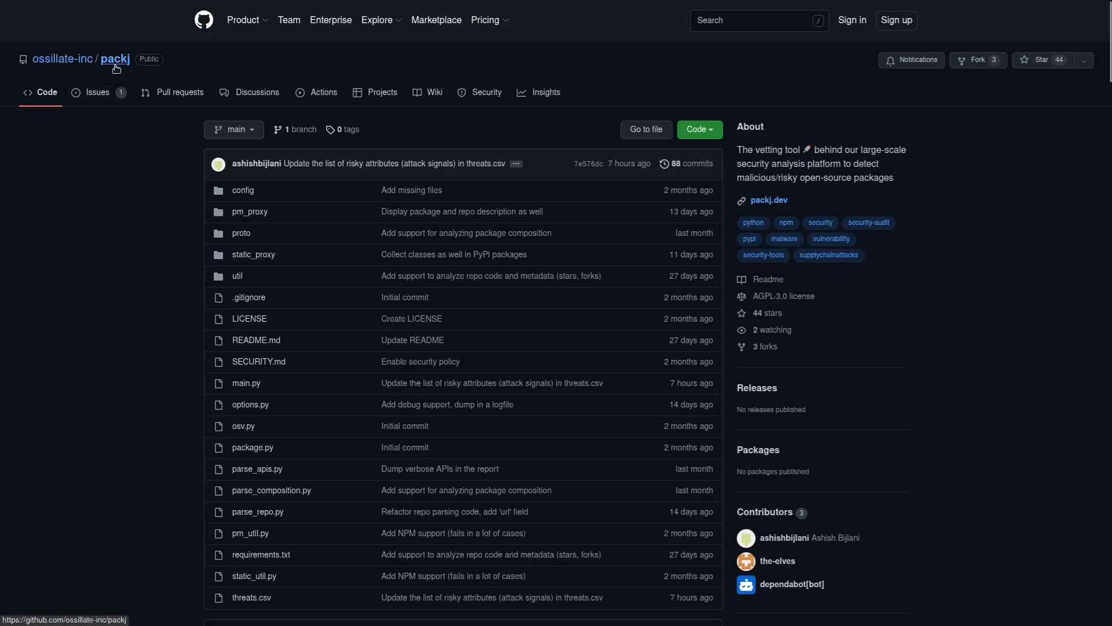
pyautogui.scroll(-3)
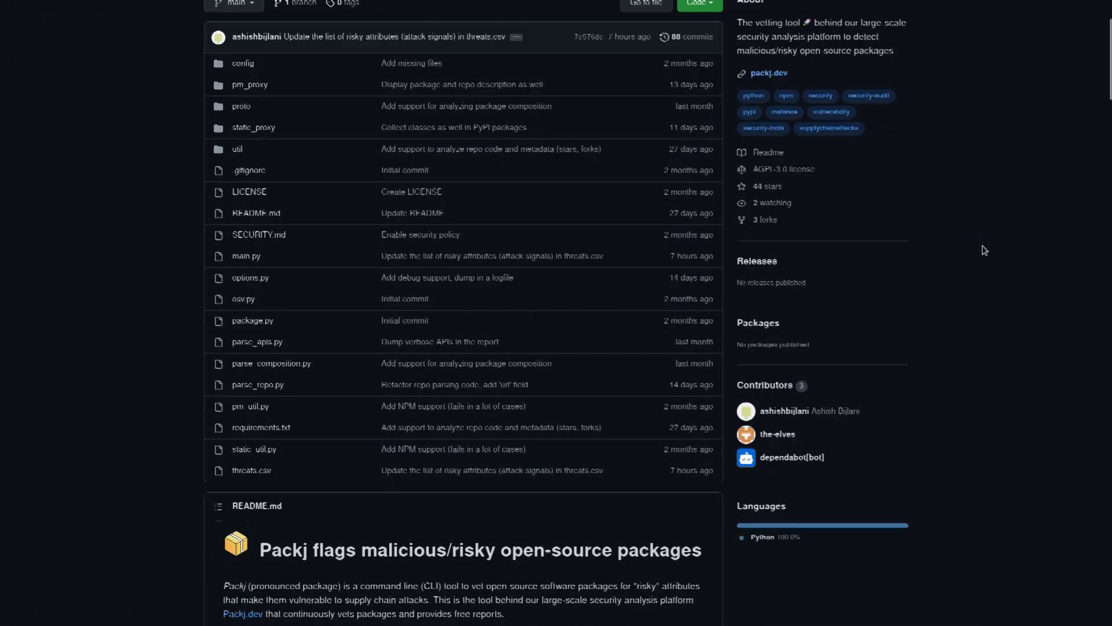
pyautogui.scroll(-3)
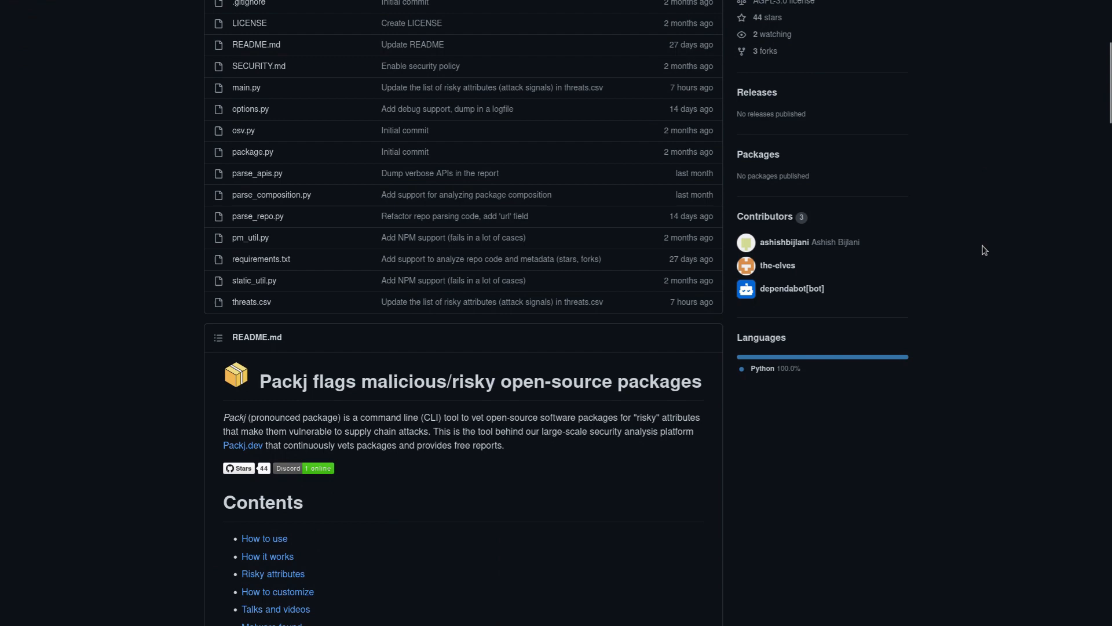
pyautogui.scroll(-3)
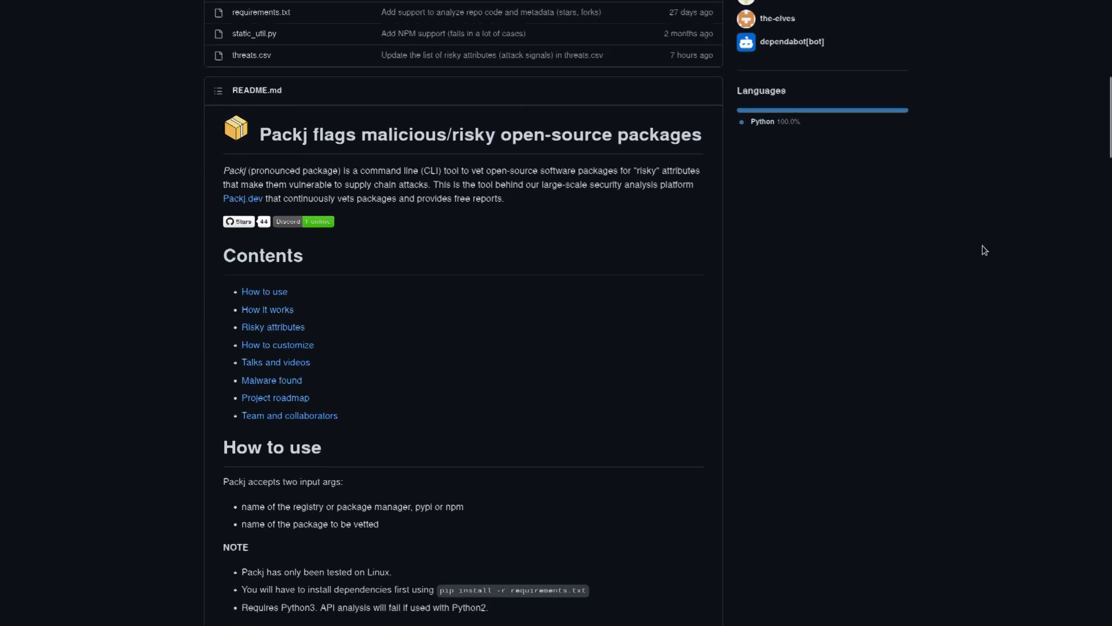
pyautogui.scroll(-3)
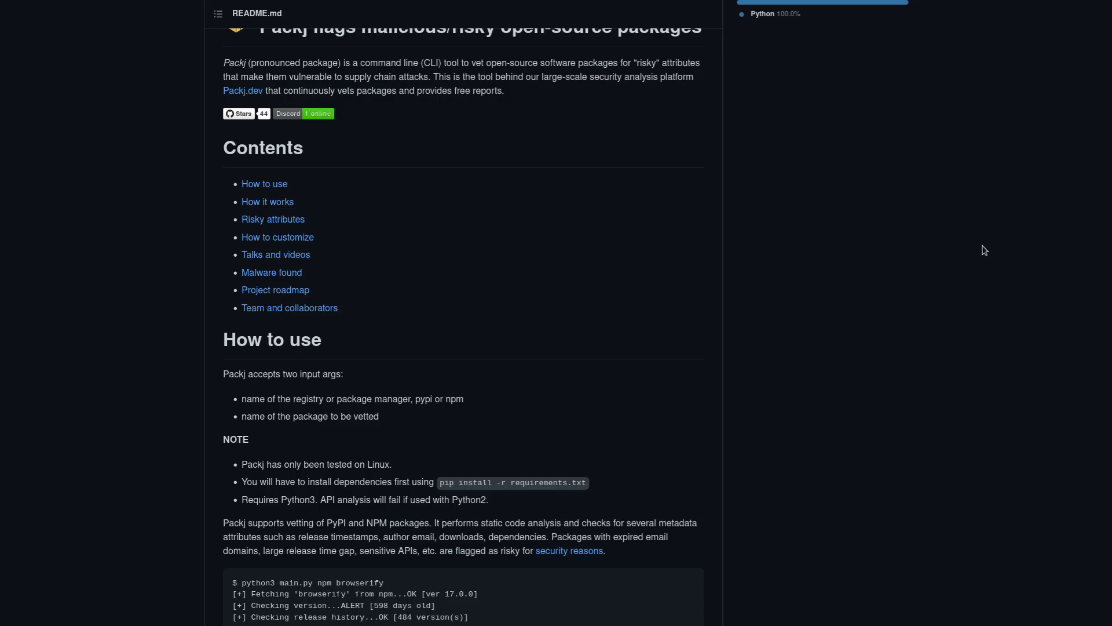
pyautogui.scroll(-3)
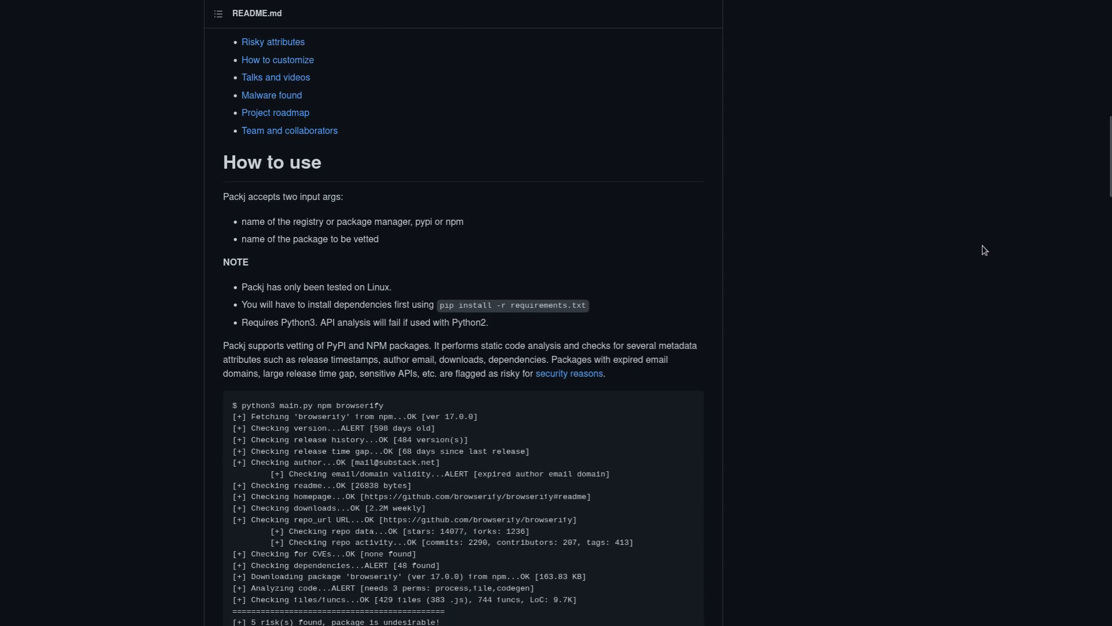
pyautogui.scroll(-3)
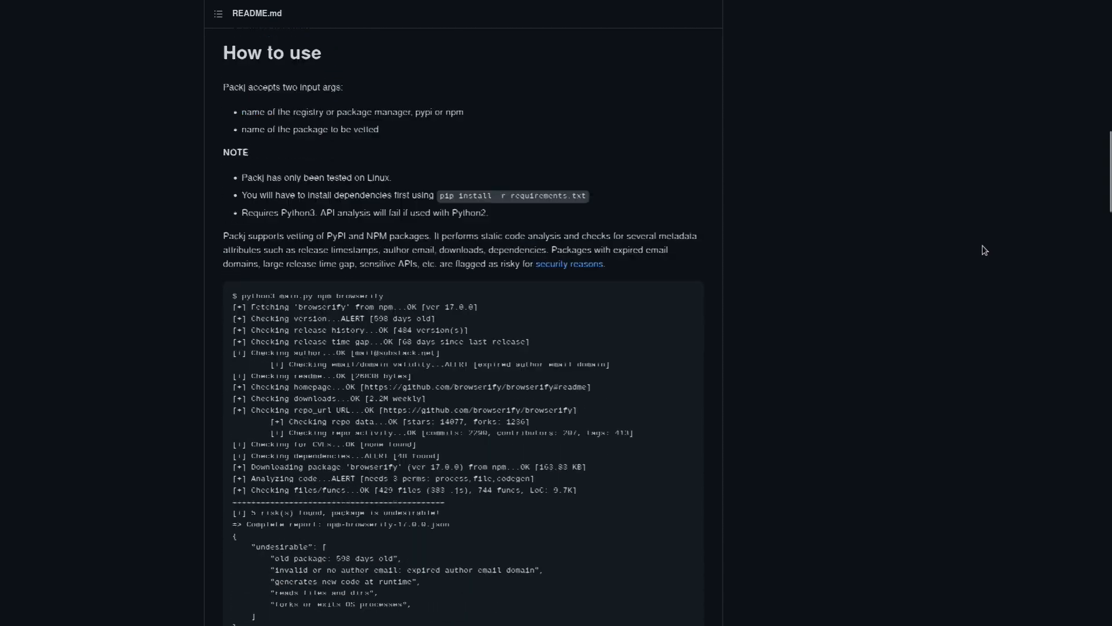
pyautogui.scroll(-3)
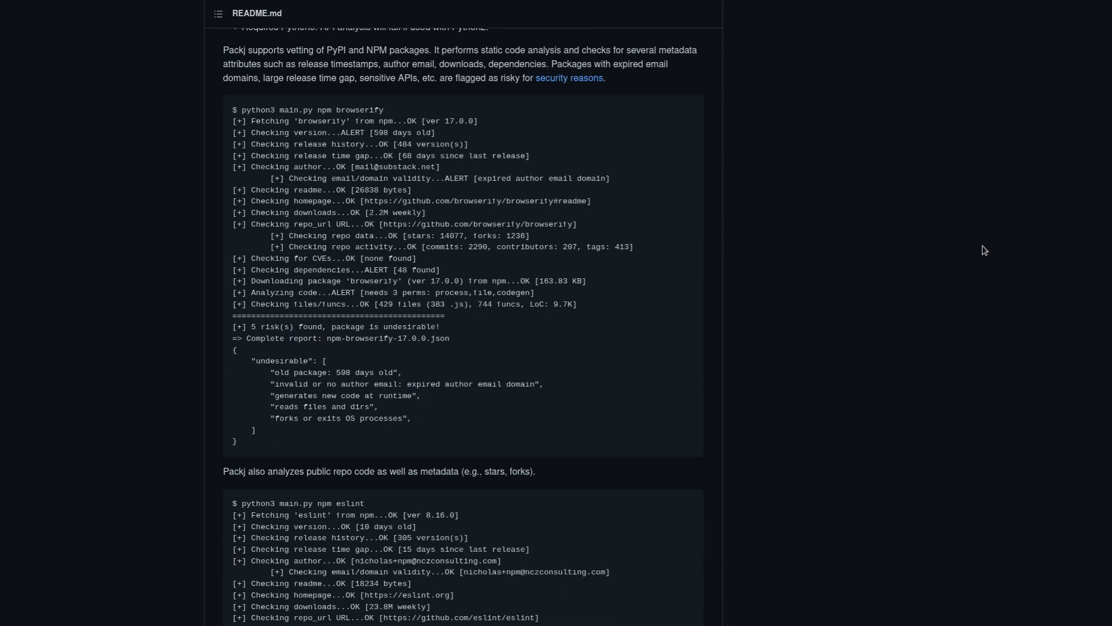
pyautogui.scroll(-3)
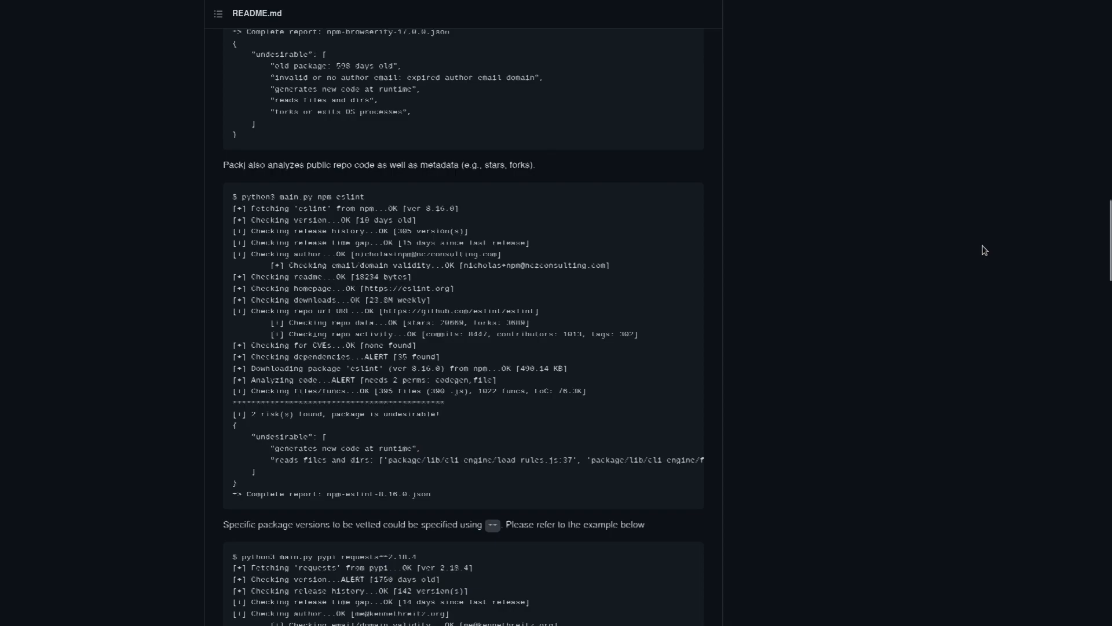
pyautogui.scroll(-3)
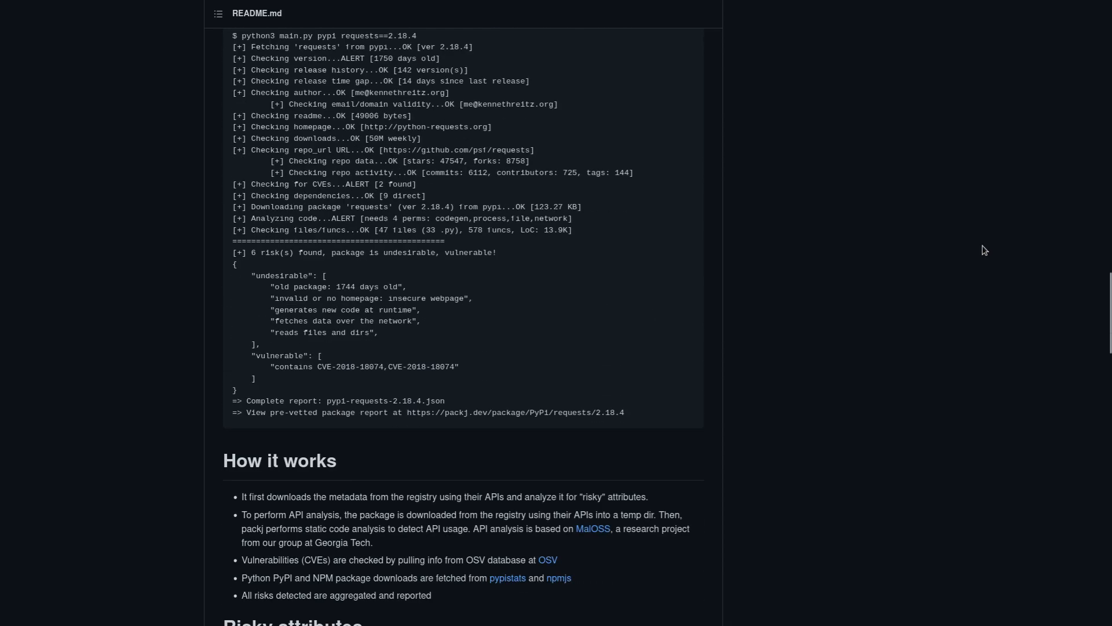
pyautogui.scroll(-3)
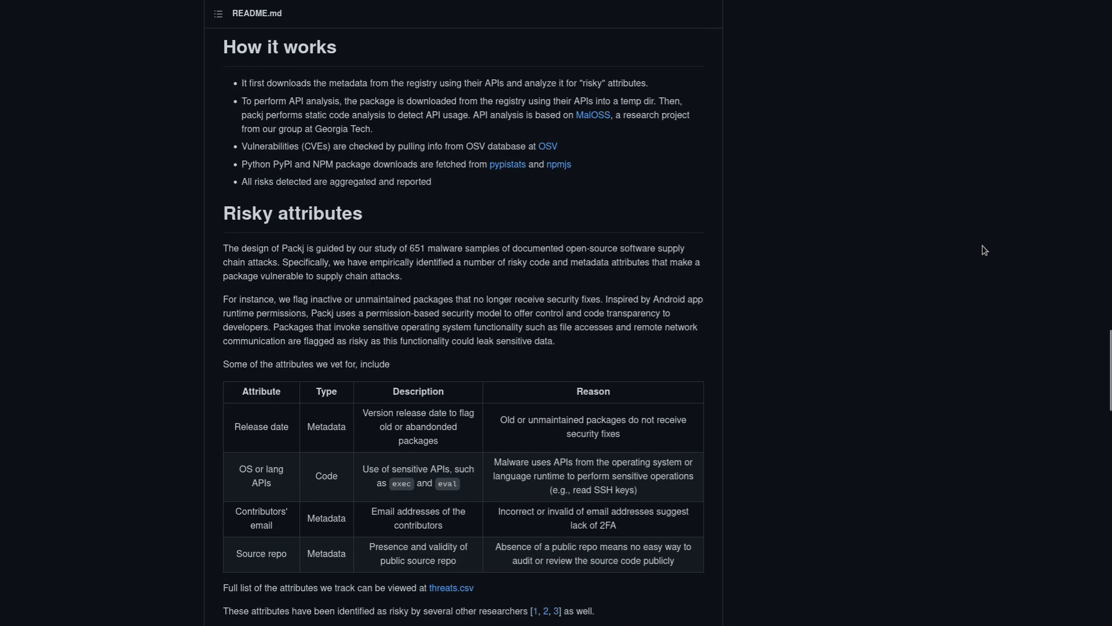
pyautogui.scroll(-3)
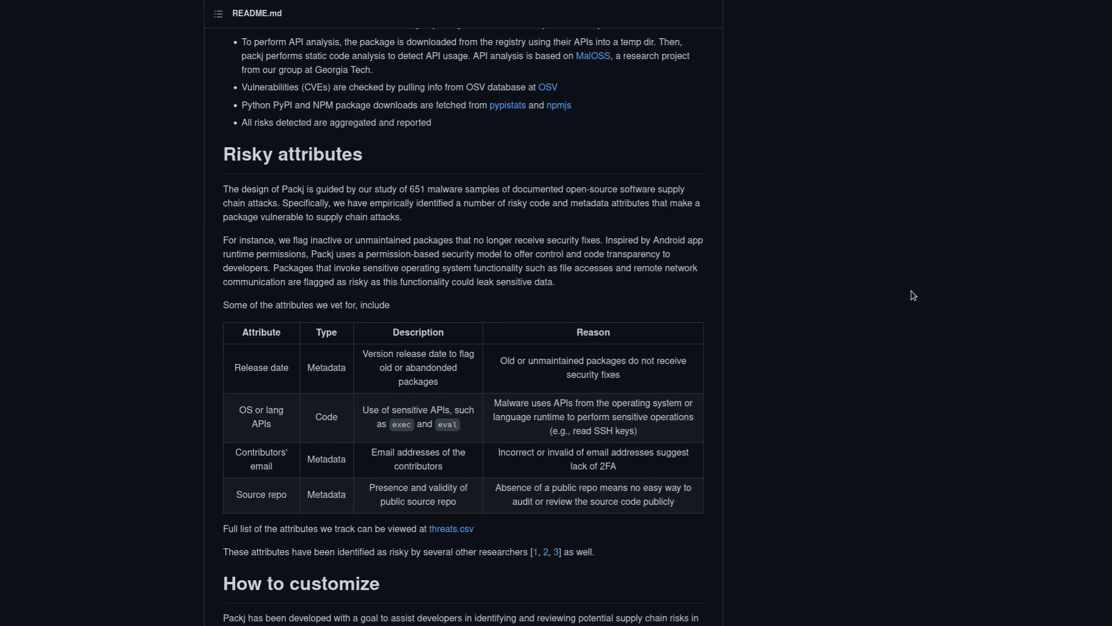
pyautogui.moveTo(862, 336)
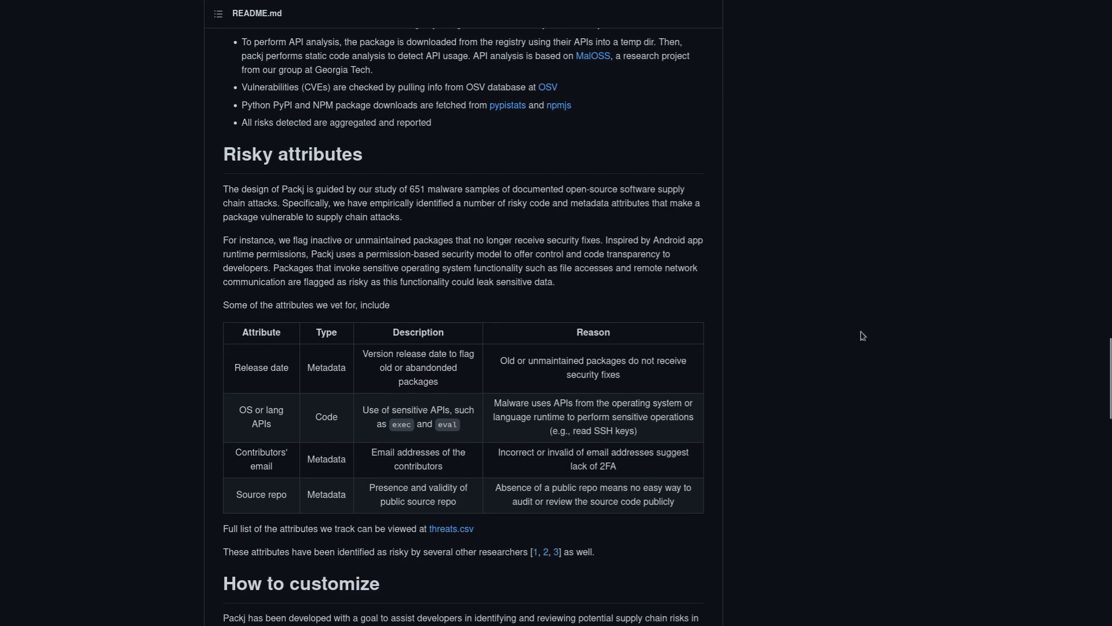
pyautogui.moveTo(644, 393)
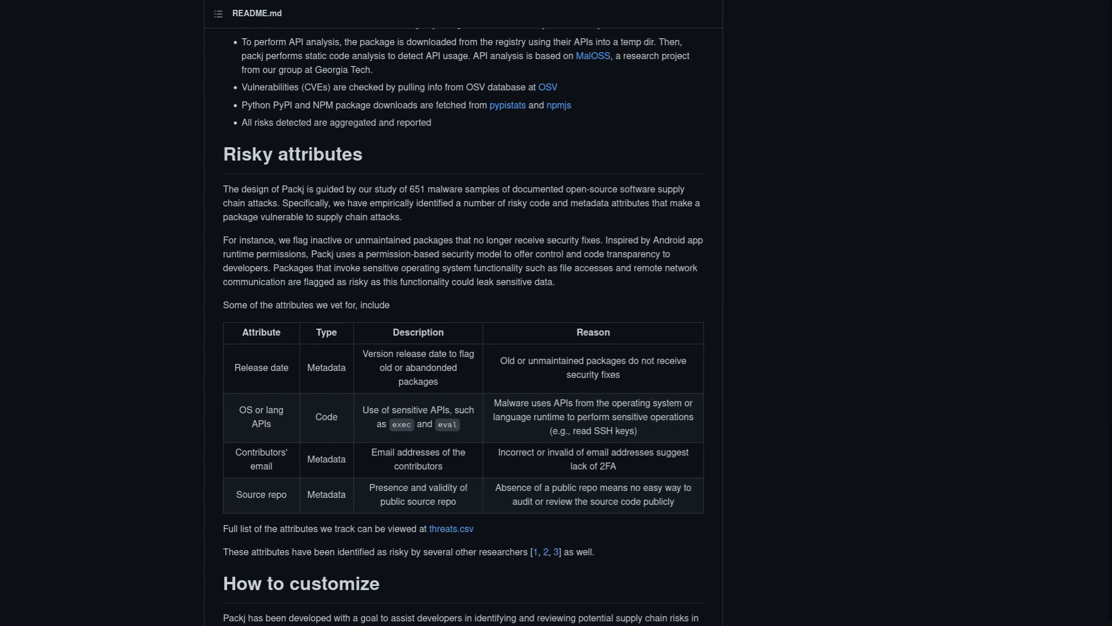
pyautogui.scroll(3)
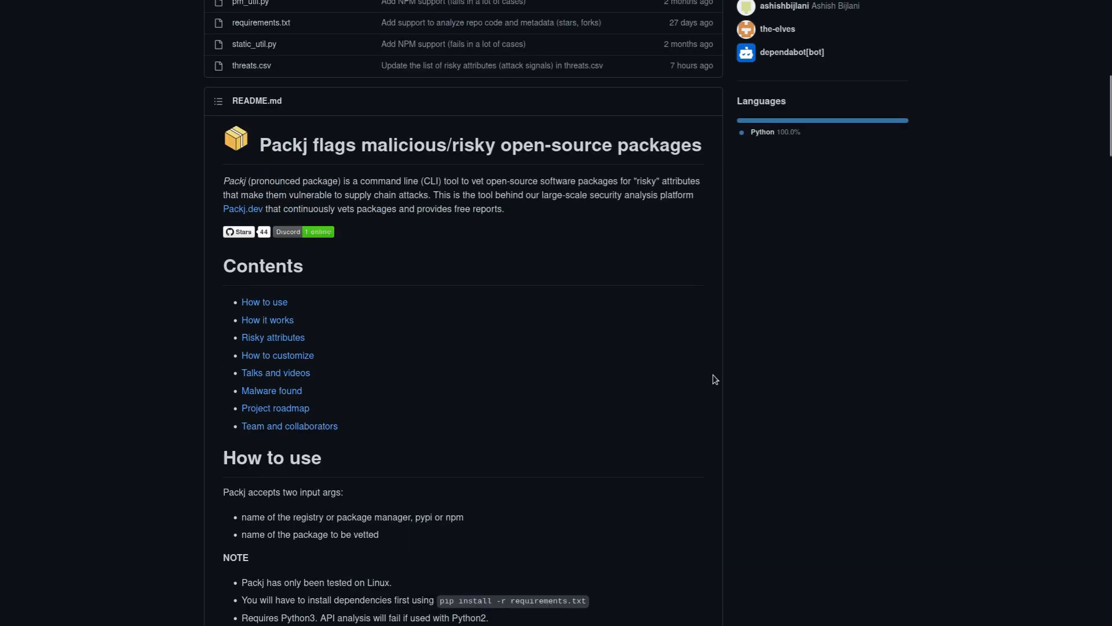
pyautogui.scroll(3)
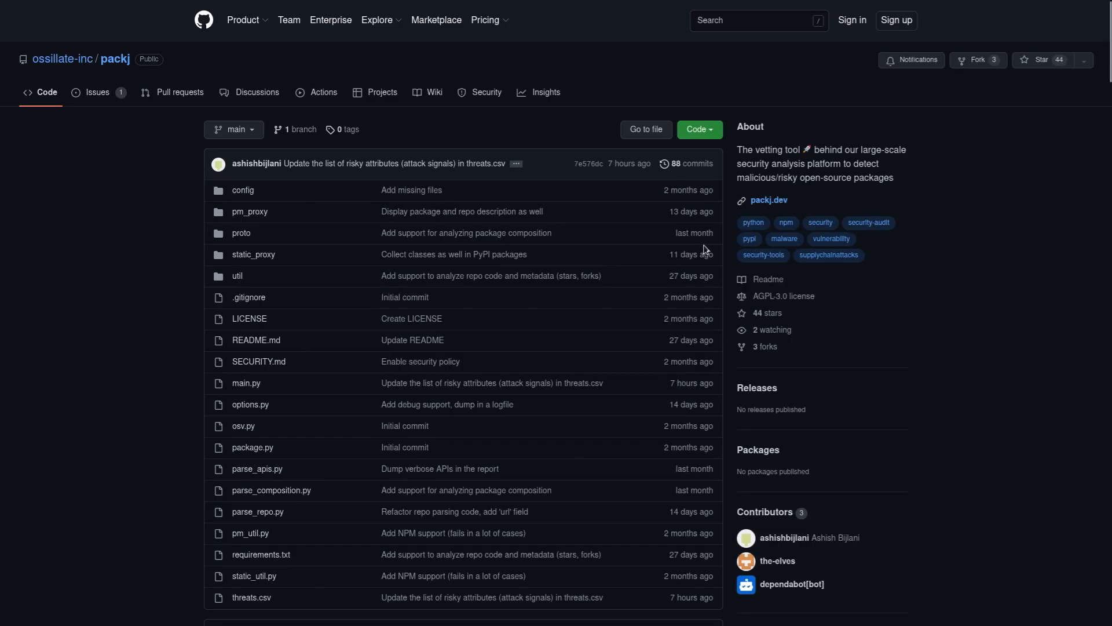
pyautogui.scroll(-3)
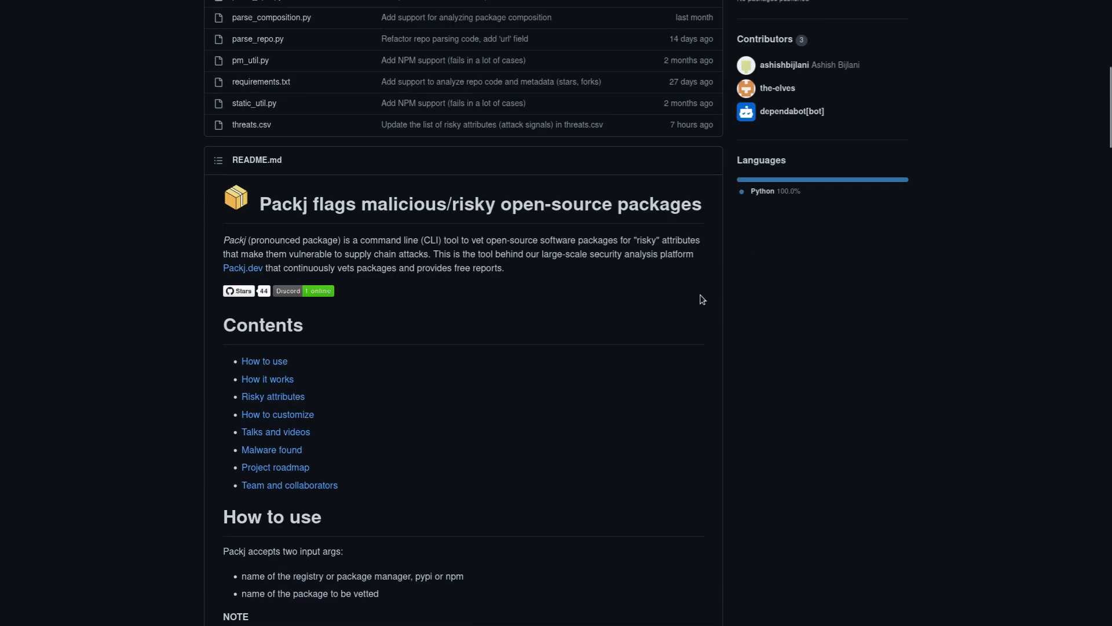
pyautogui.scroll(-3)
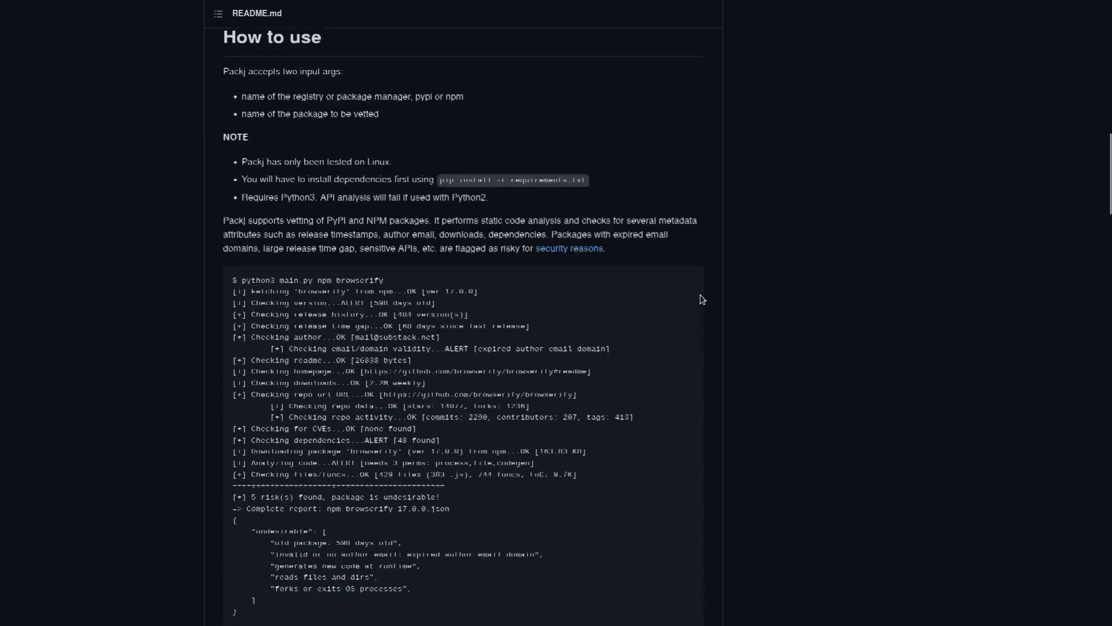
pyautogui.scroll(-3)
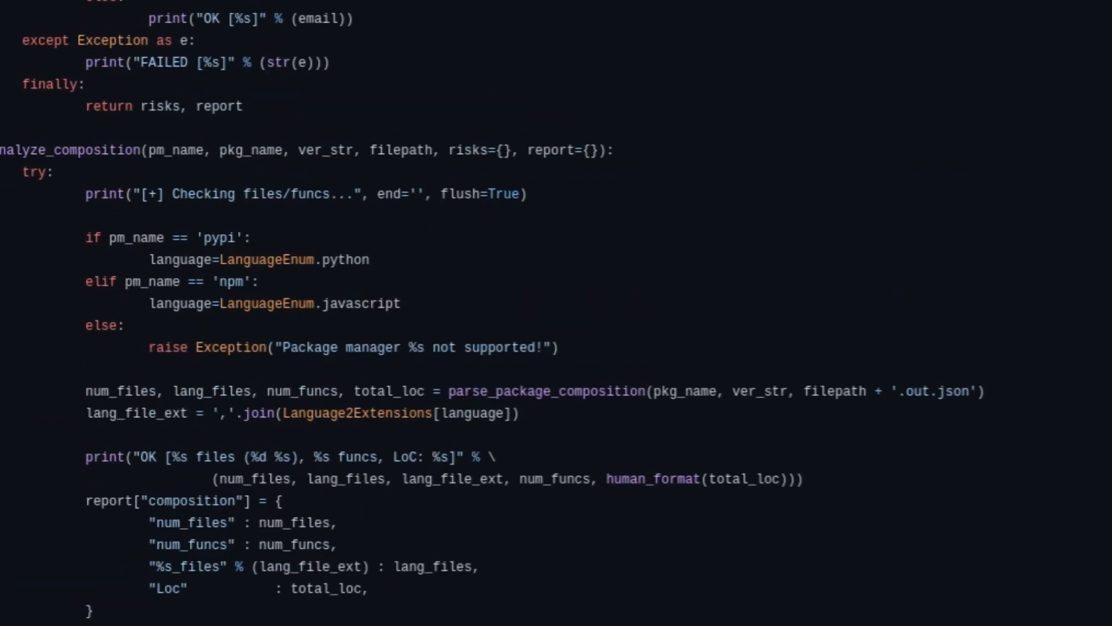
# Step: Scroll main.py to the SINK_PROCESS_OPERATION and SOURCE_OBFUSCATION permission risk branches
pyautogui.scroll(3)
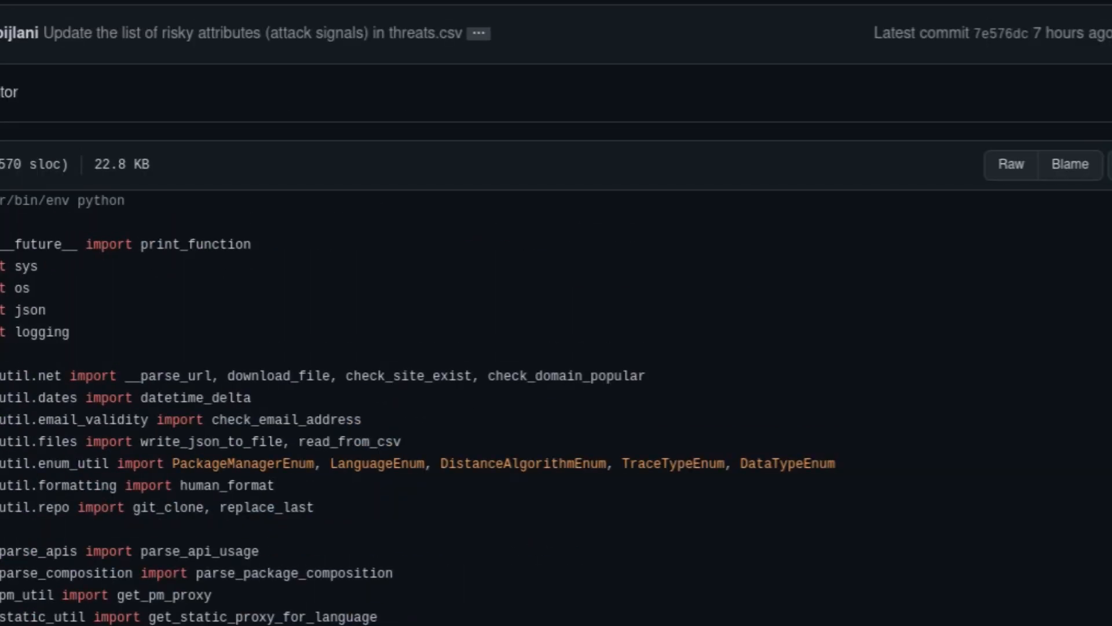
pyautogui.scroll(-3)
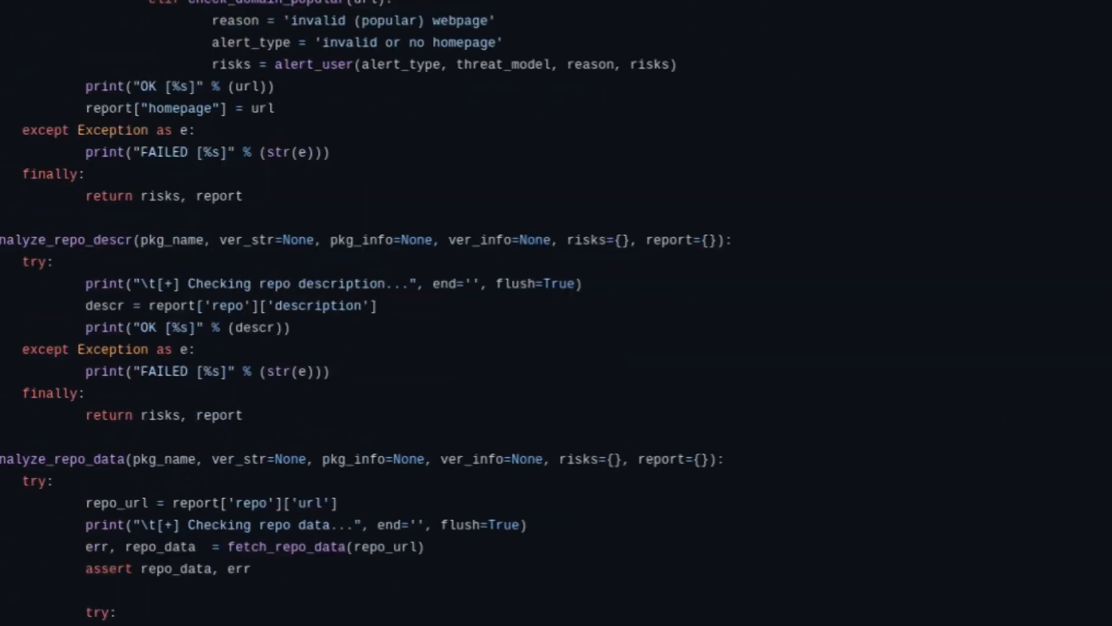
pyautogui.scroll(3)
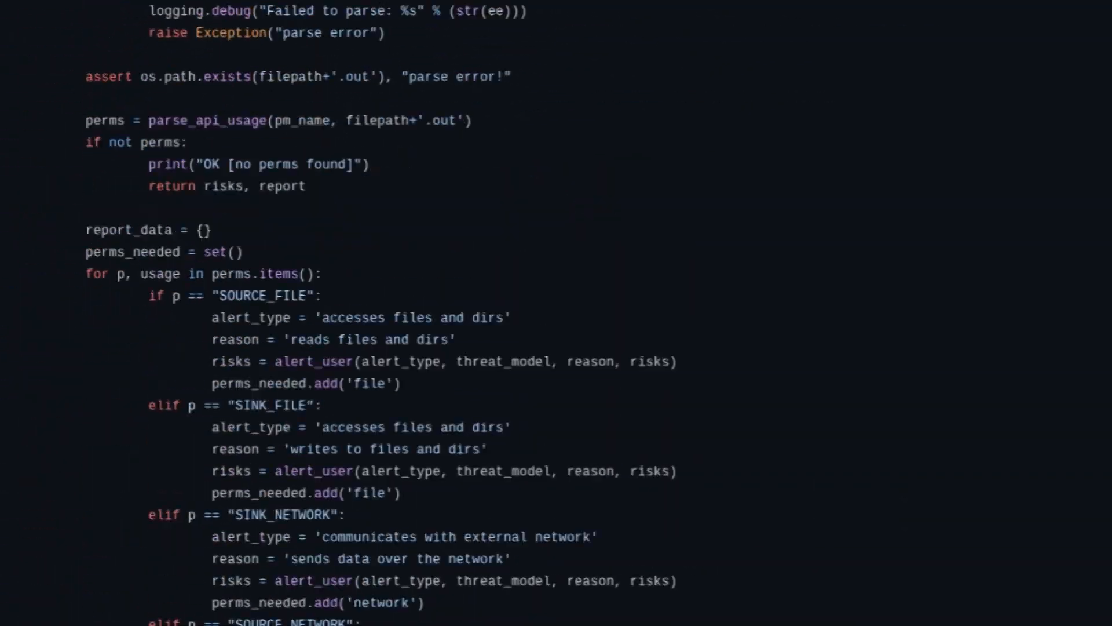
pyautogui.scroll(-3)
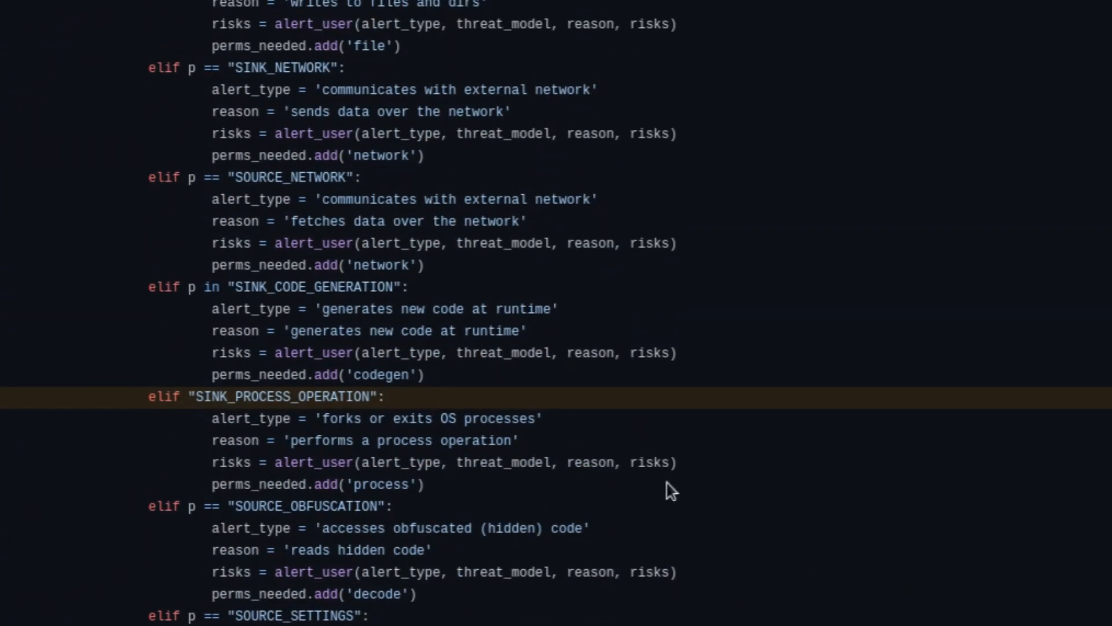
pyautogui.moveTo(318, 390)
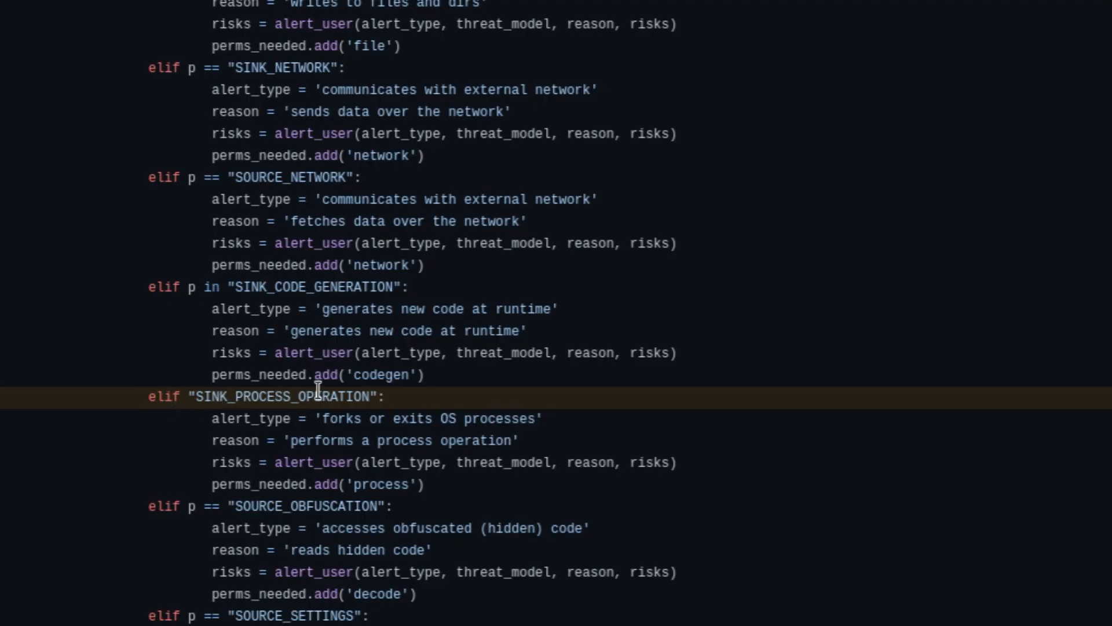
pyautogui.moveTo(674, 438)
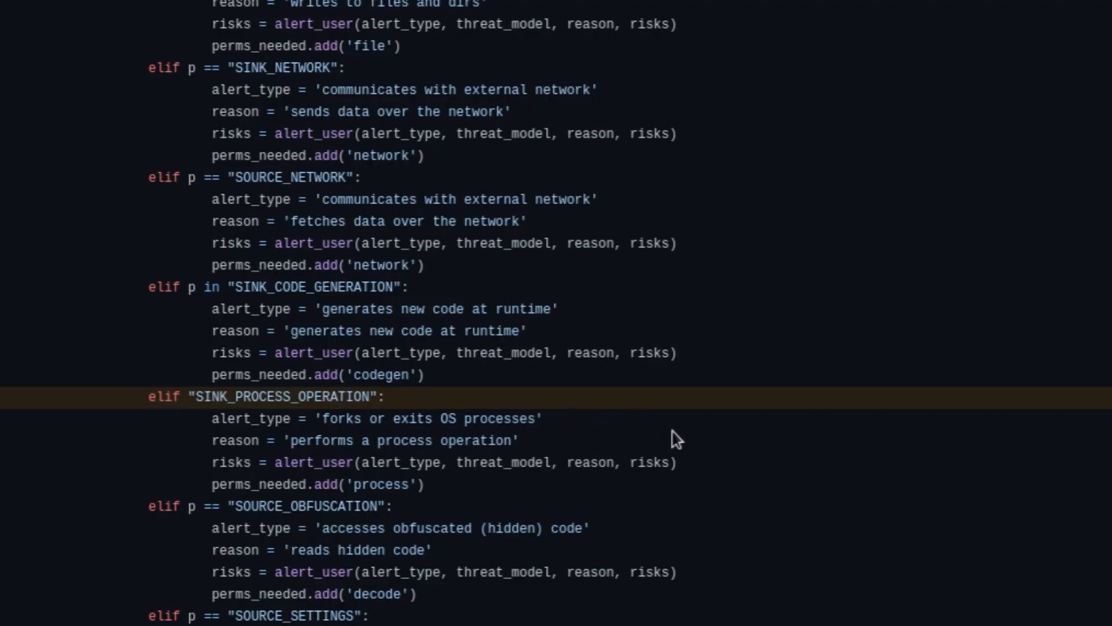
pyautogui.moveTo(530, 417)
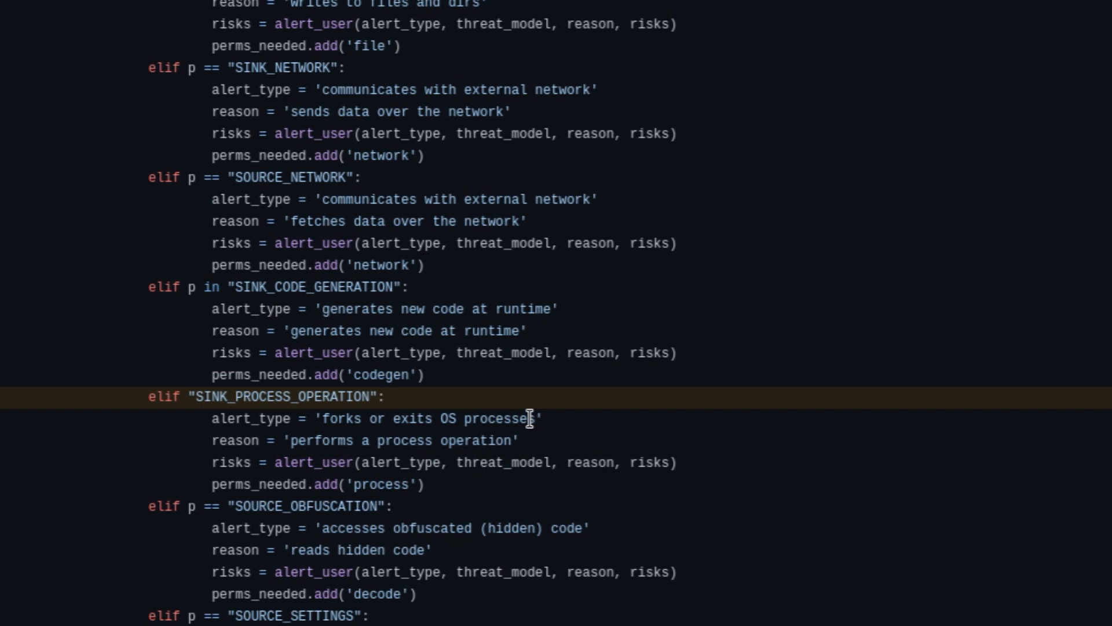
pyautogui.moveTo(653, 410)
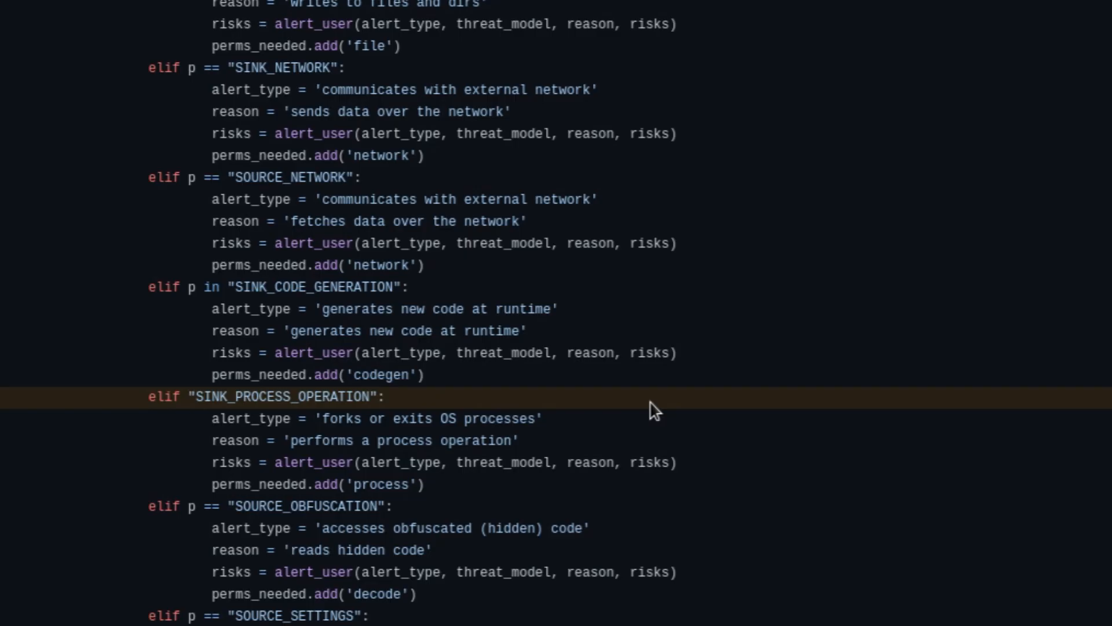
pyautogui.moveTo(642, 414)
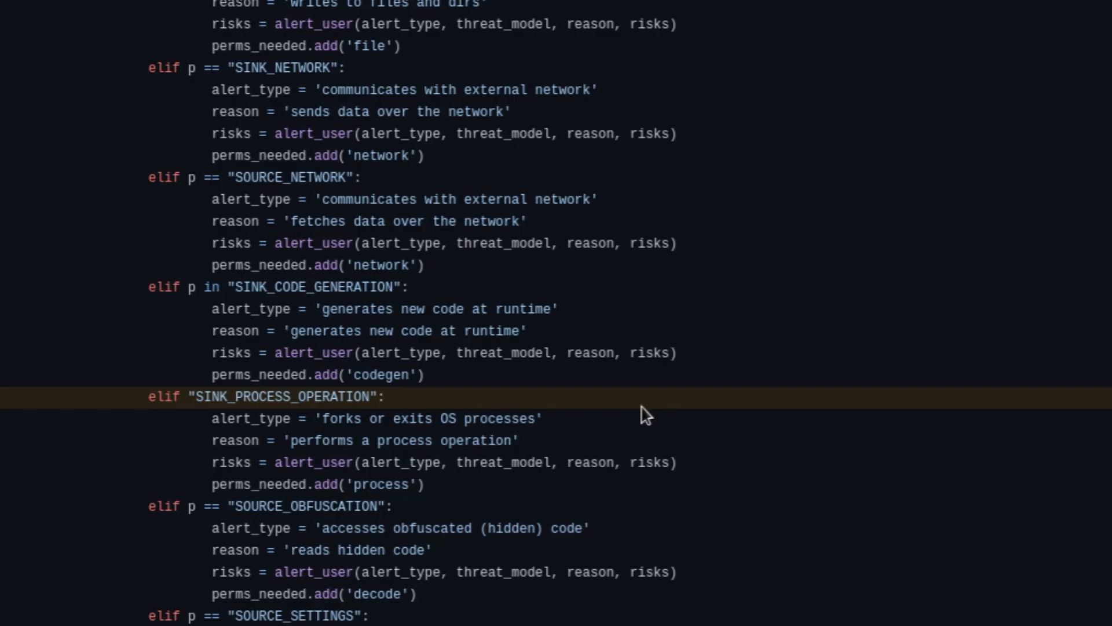
pyautogui.moveTo(312, 503)
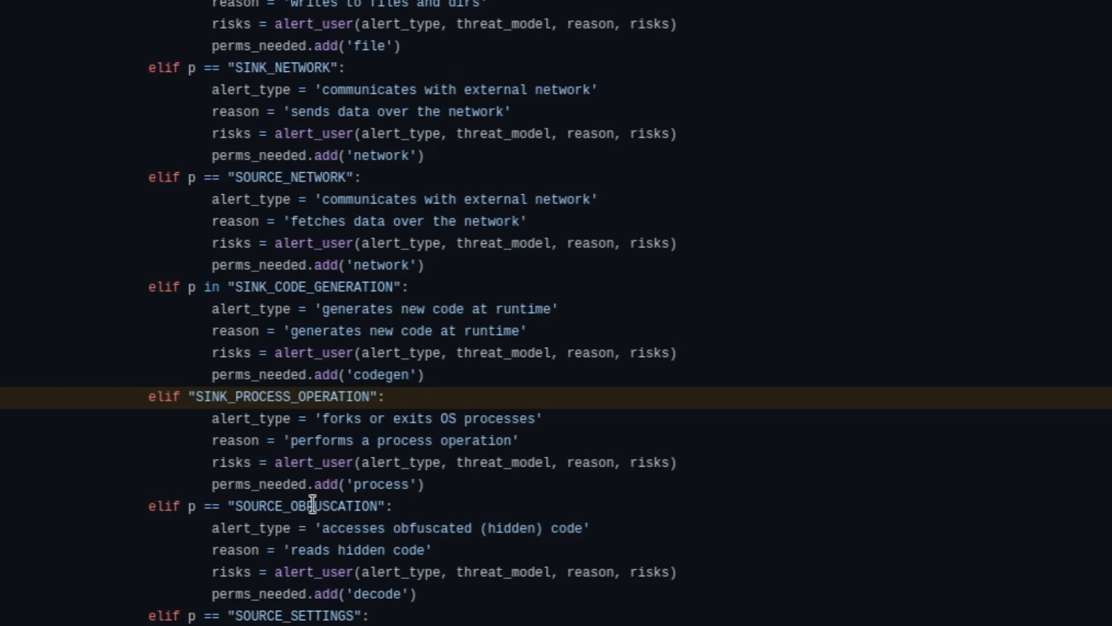
pyautogui.moveTo(397, 527)
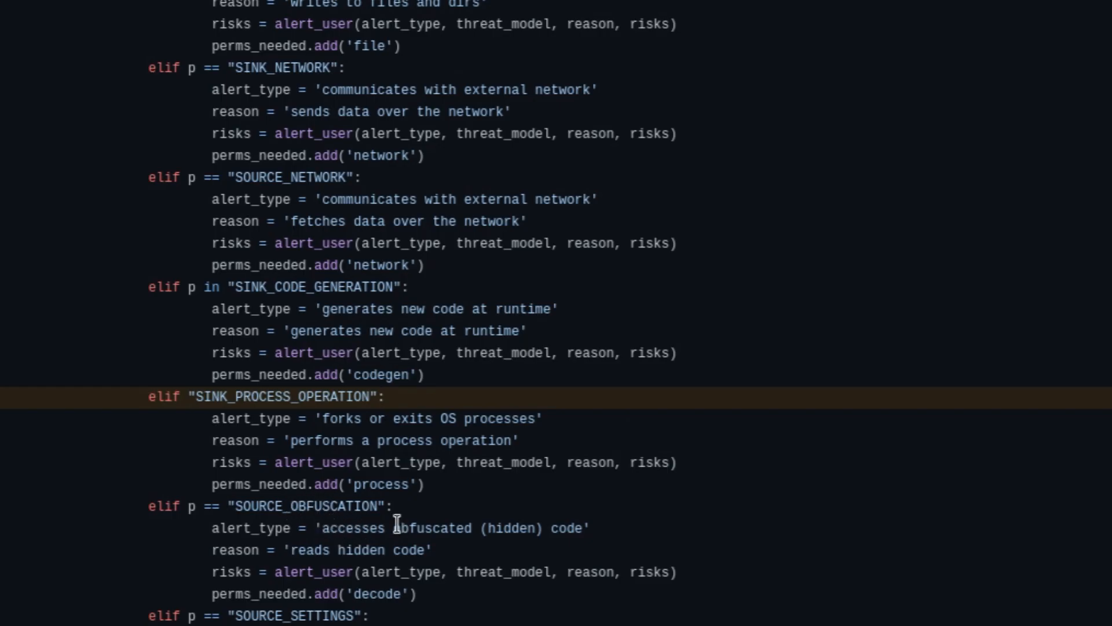
pyautogui.moveTo(345, 511)
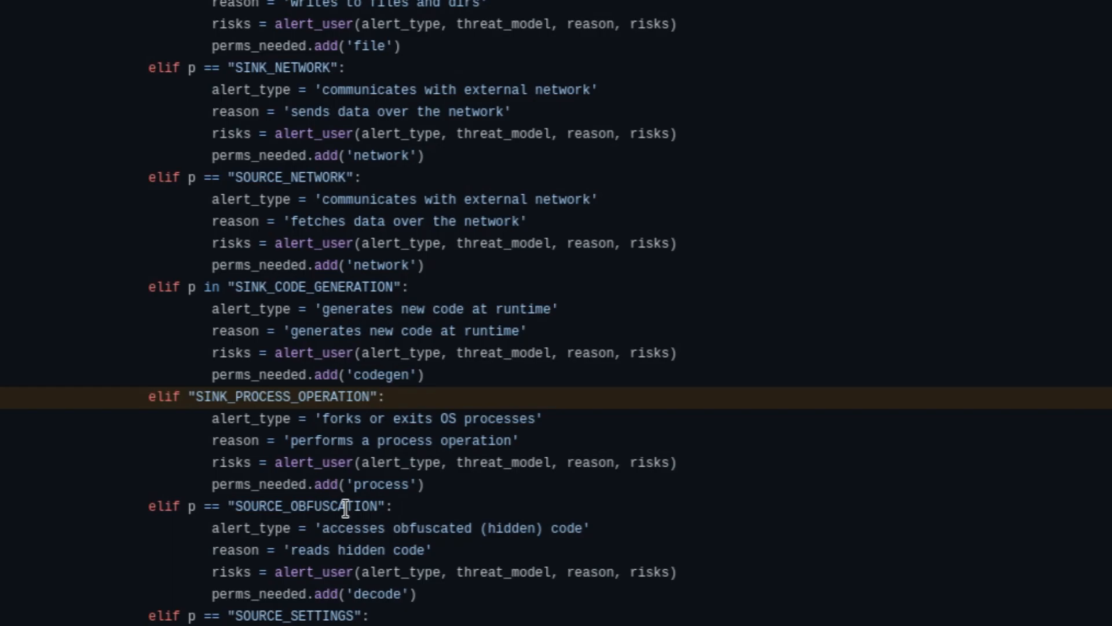
pyautogui.doubleClick(306, 506)
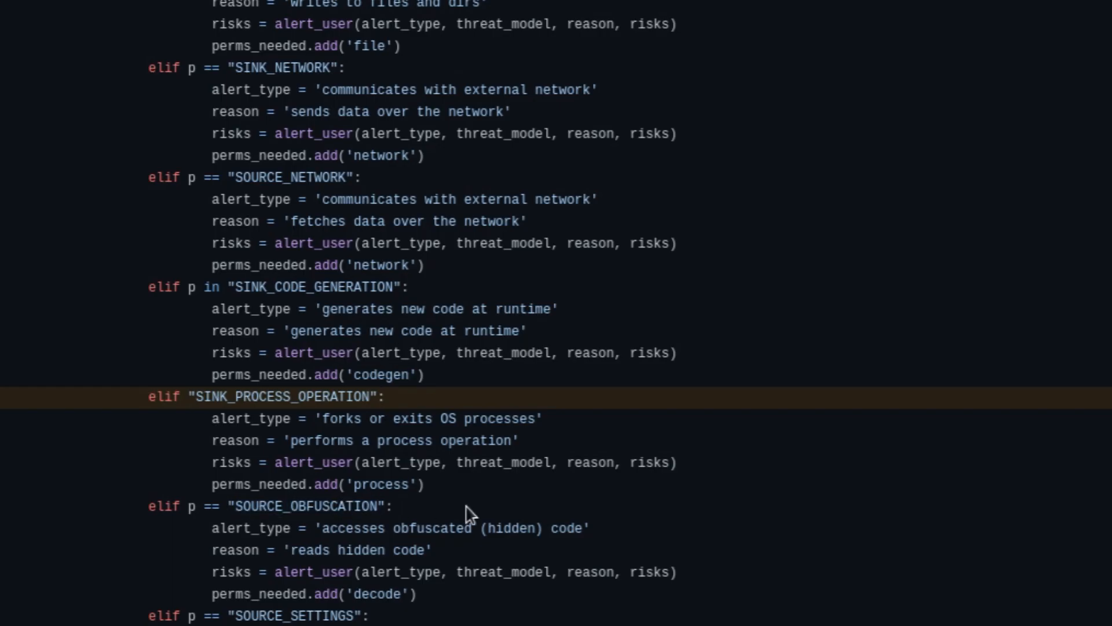
pyautogui.moveTo(470, 499)
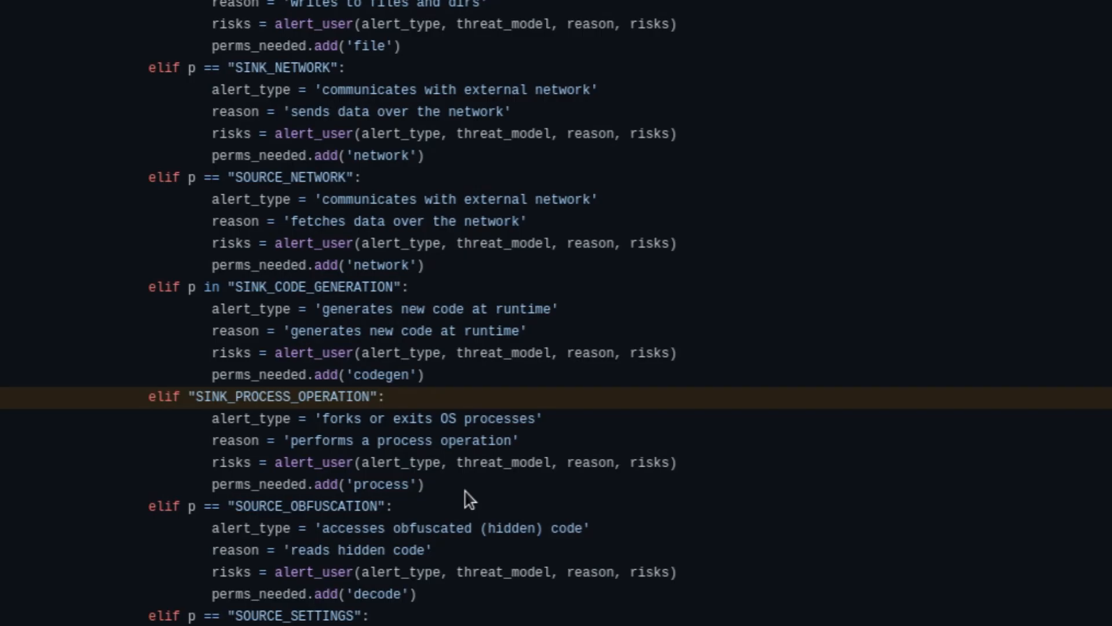
pyautogui.moveTo(295, 412)
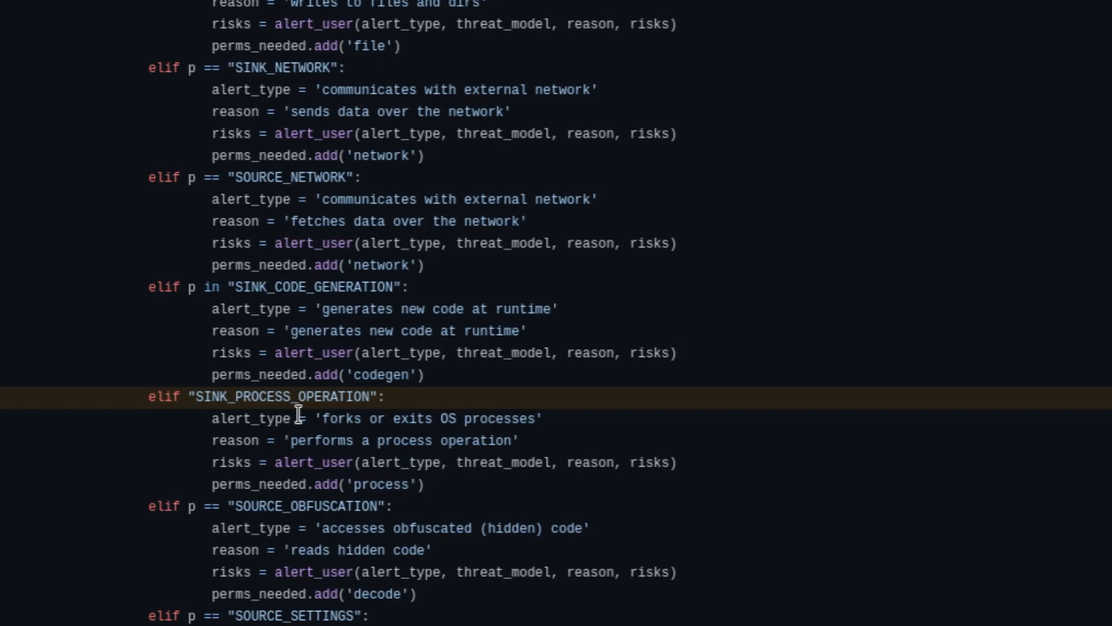
pyautogui.scroll(3)
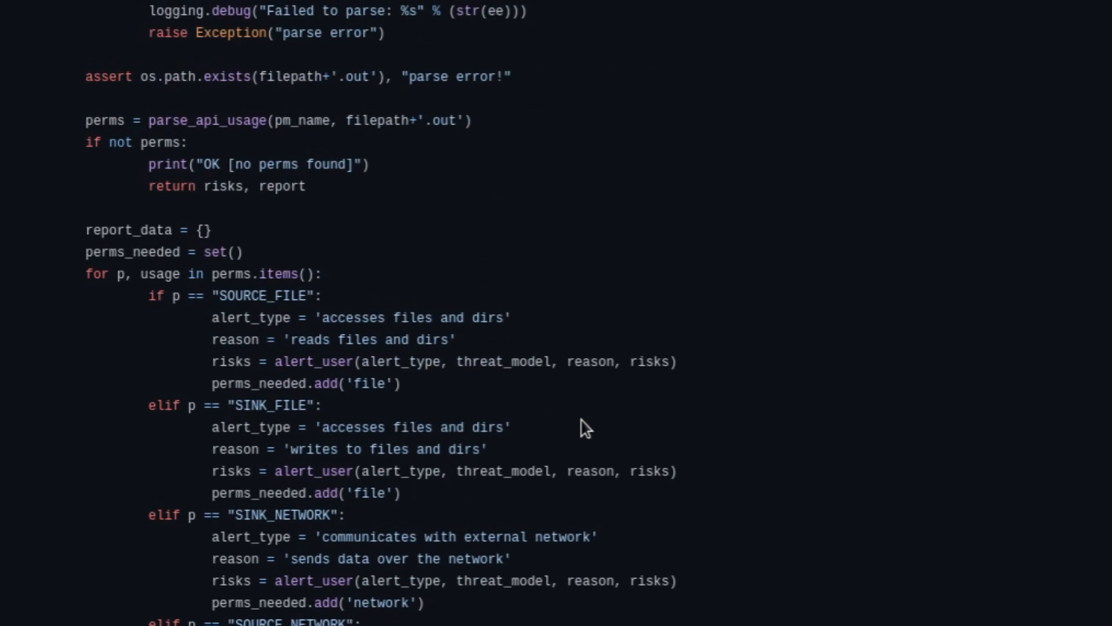
# Step: Scroll past the repo-activity and repo-URL checks to main.py's top imports
pyautogui.scroll(3)
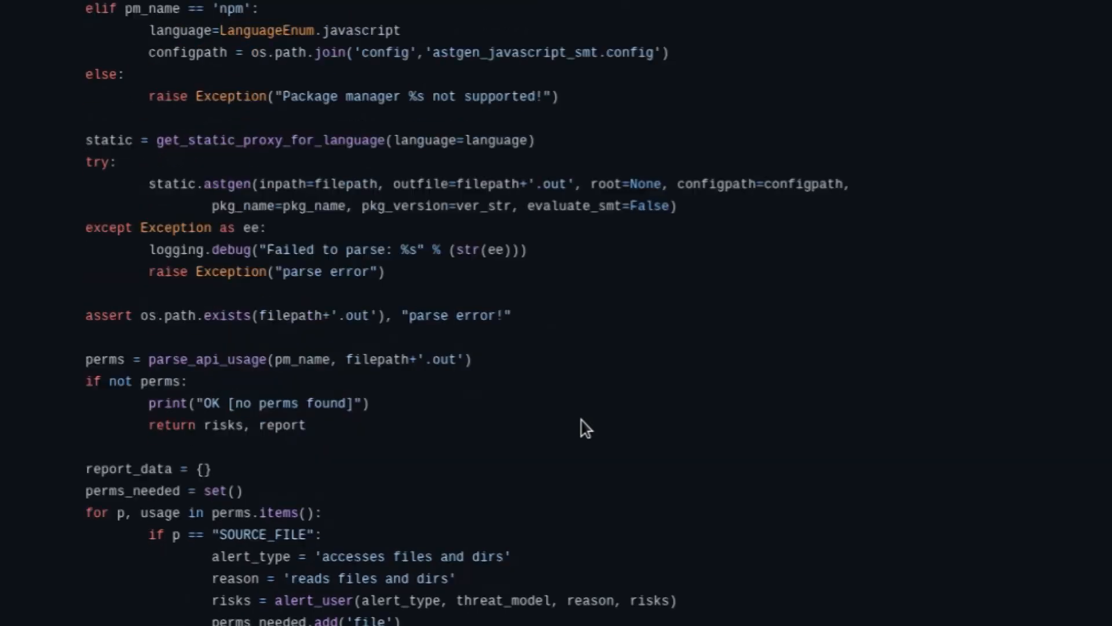
pyautogui.scroll(-3)
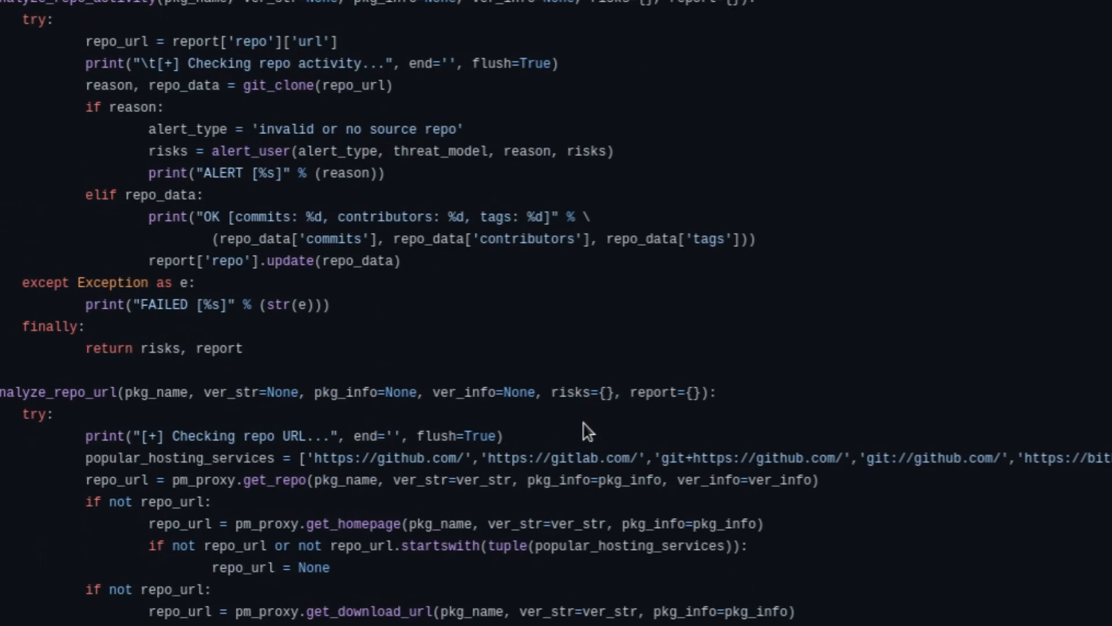
pyautogui.scroll(3)
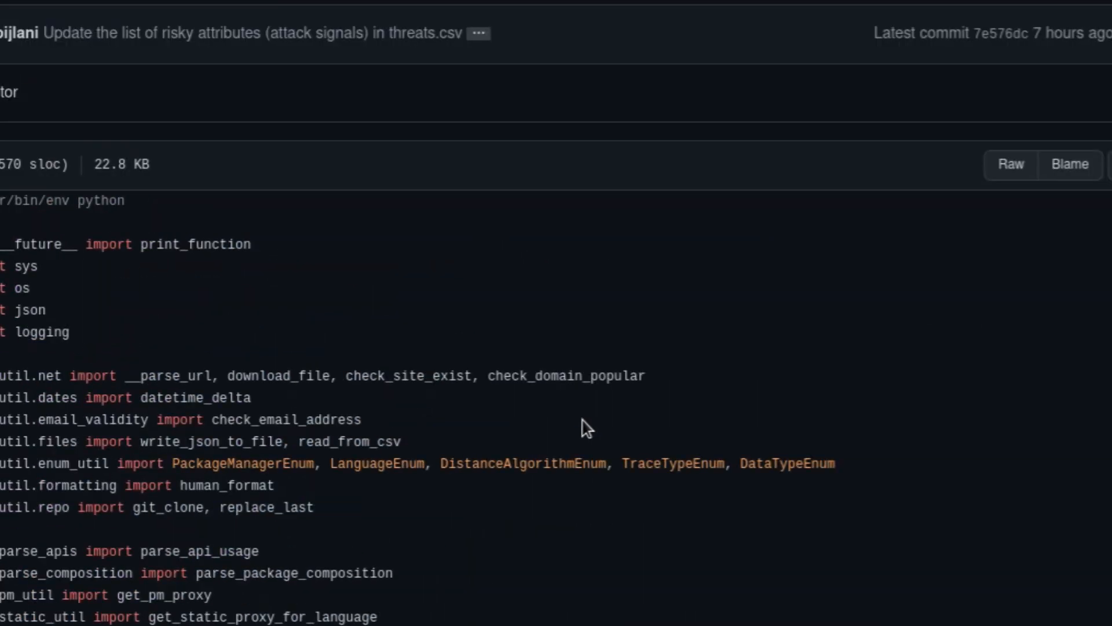